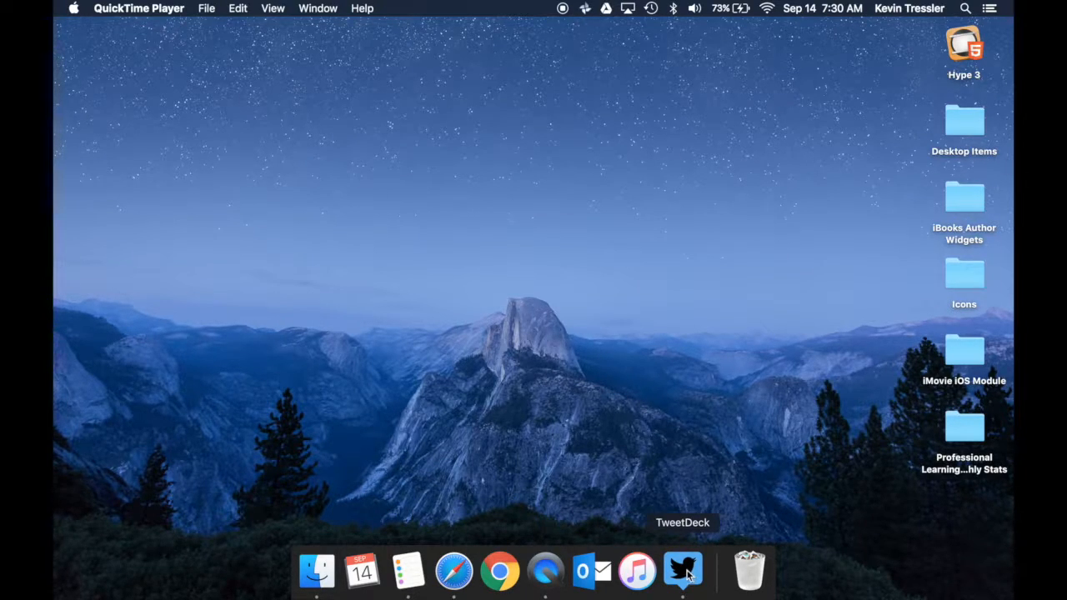
pyautogui.moveTo(453, 570)
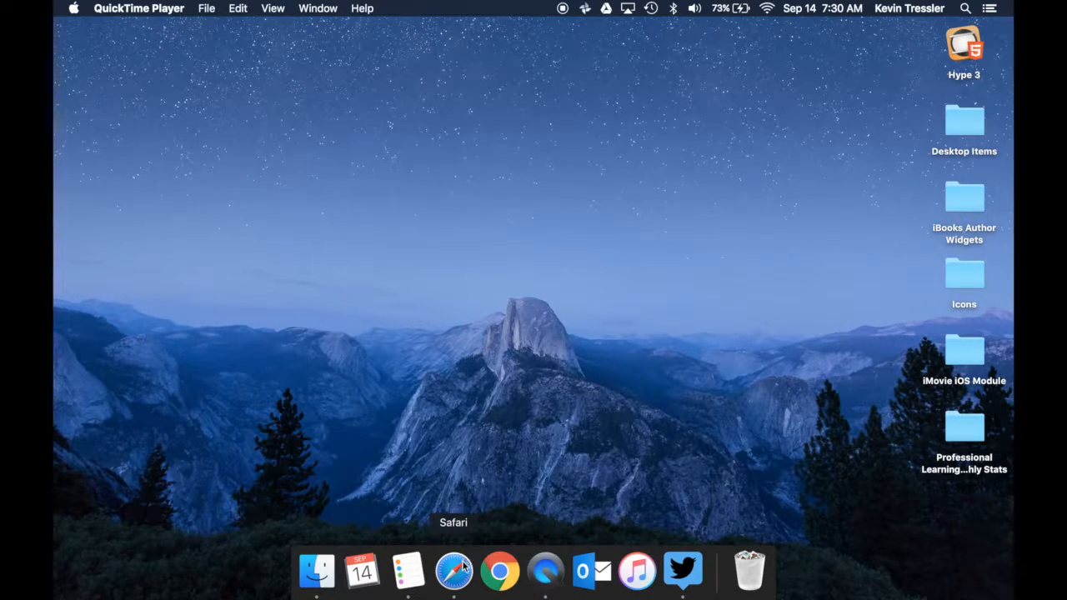
# Launch Safari and start logging in to TweetDeck with a Twitter account.
pyautogui.click(453, 570)
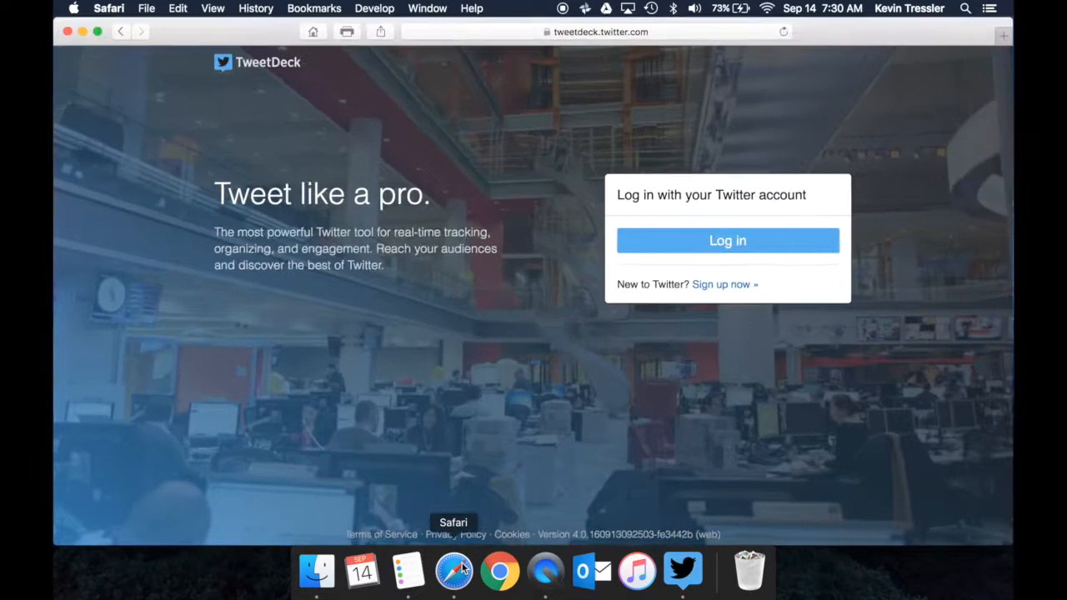
pyautogui.moveTo(583, 63)
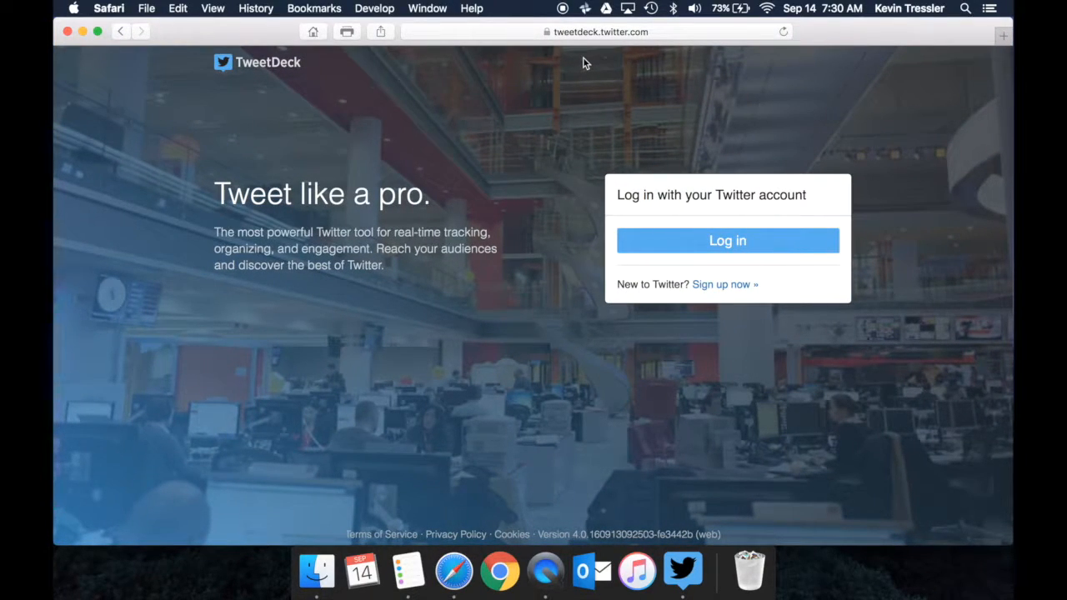
pyautogui.moveTo(606, 46)
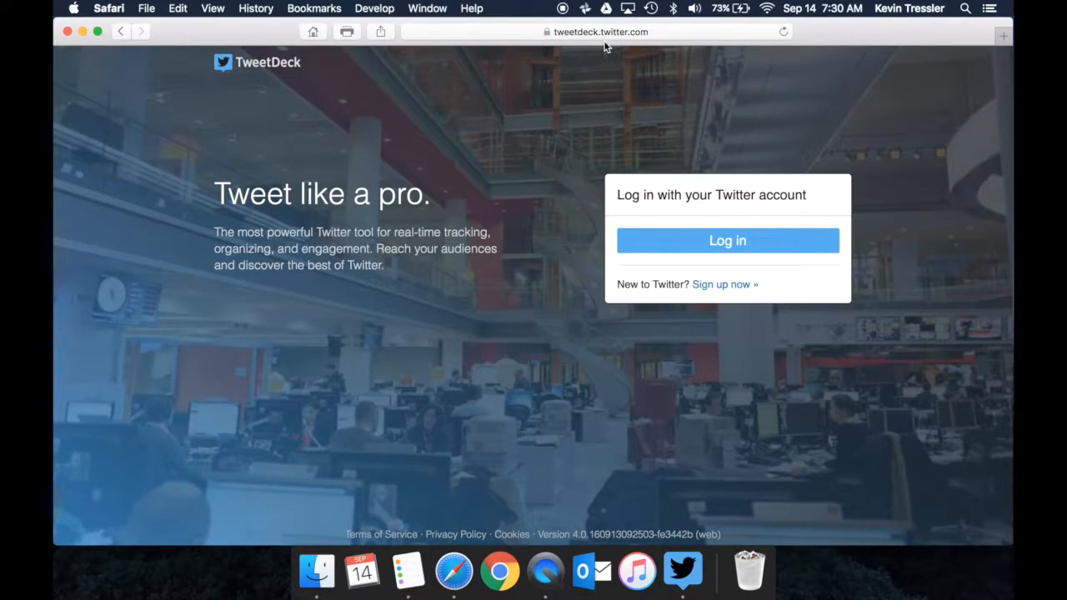
pyautogui.click(727, 240)
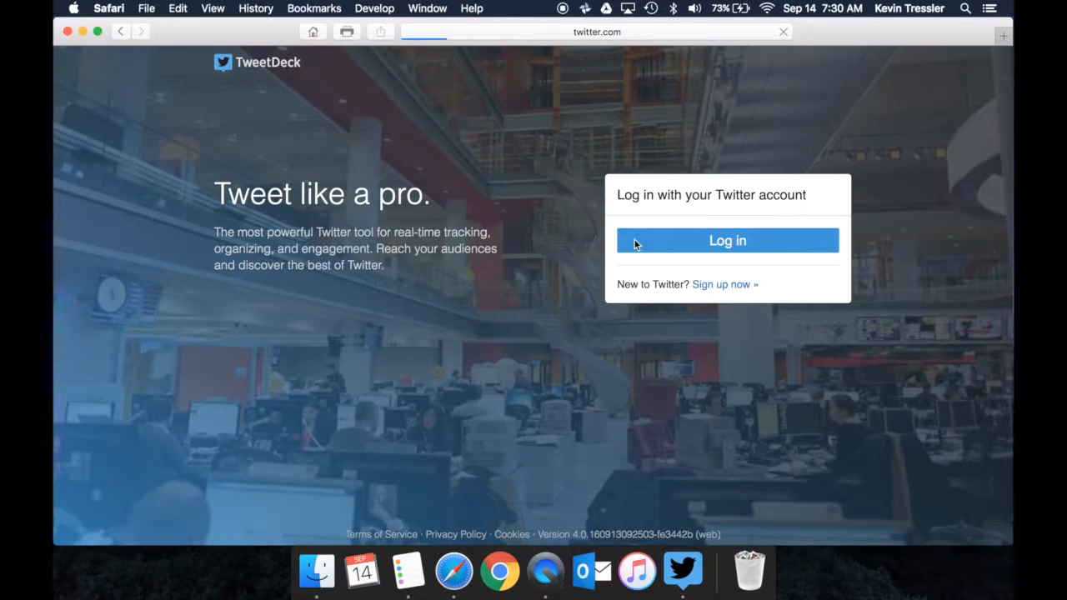
pyautogui.click(727, 241)
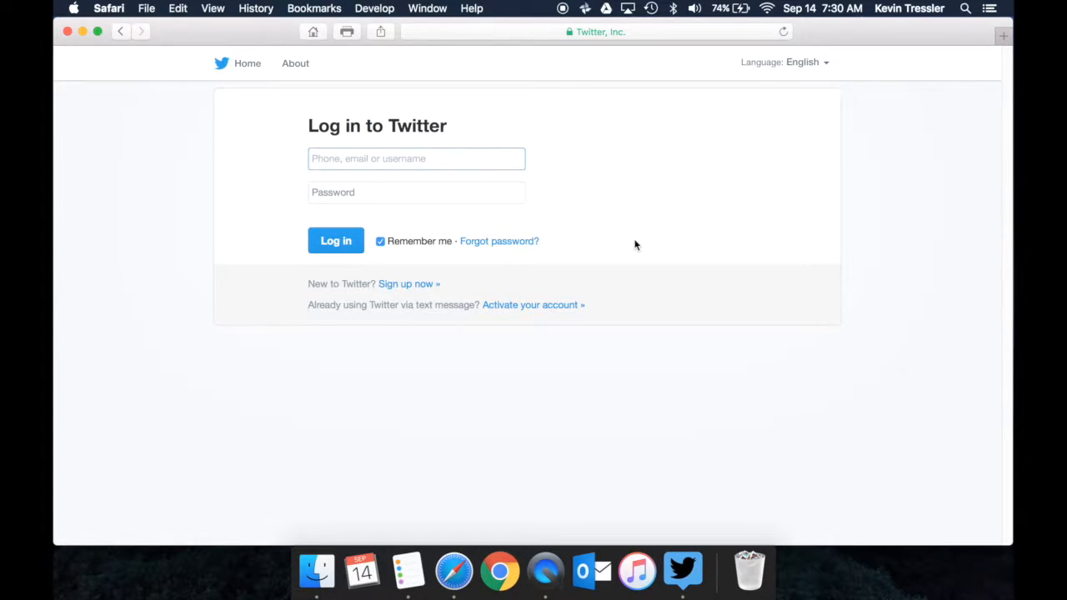
pyautogui.moveTo(683, 570)
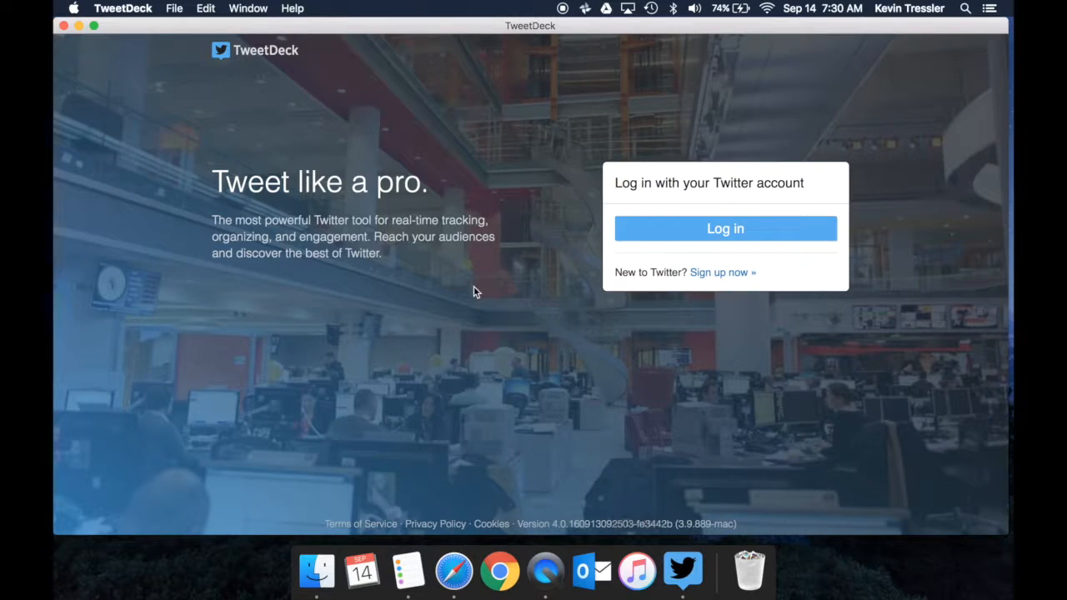
pyautogui.moveTo(635, 221)
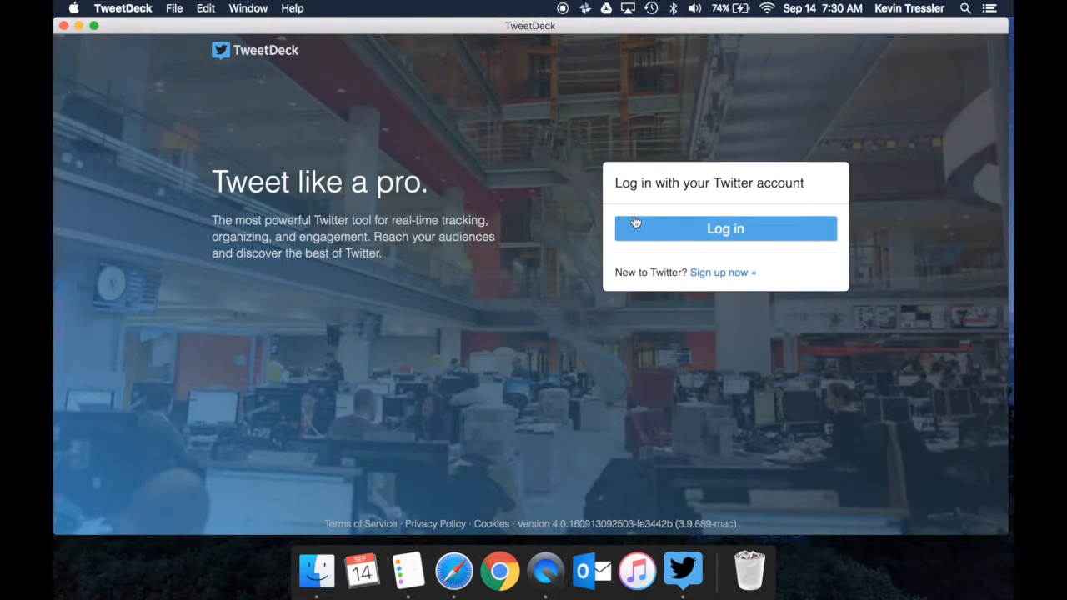
# Start the Twitter log-in in the desktop app and focus the username field.
pyautogui.click(724, 228)
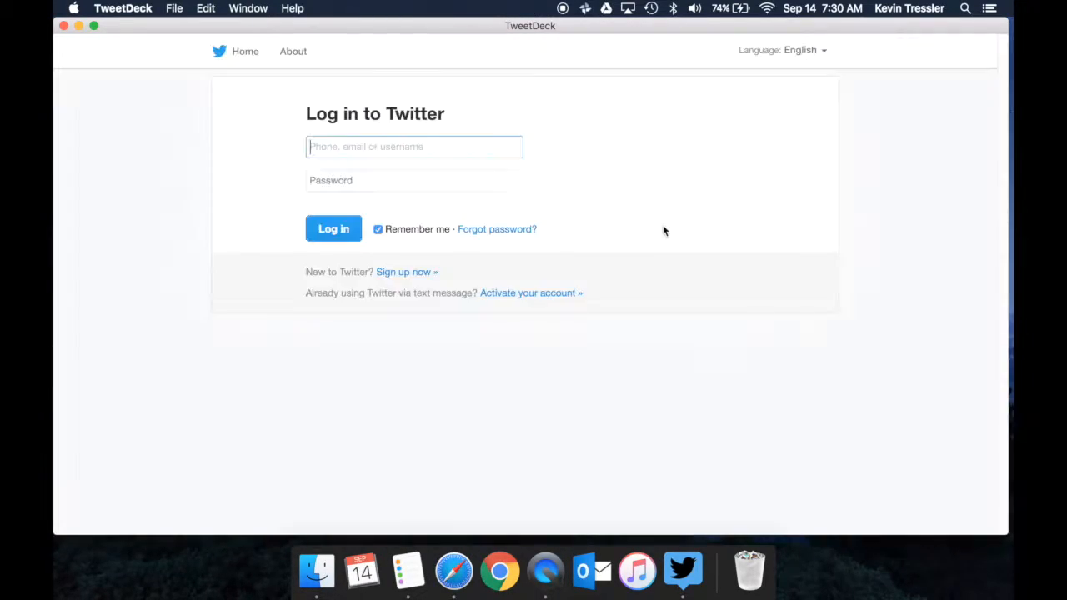
pyautogui.click(333, 228)
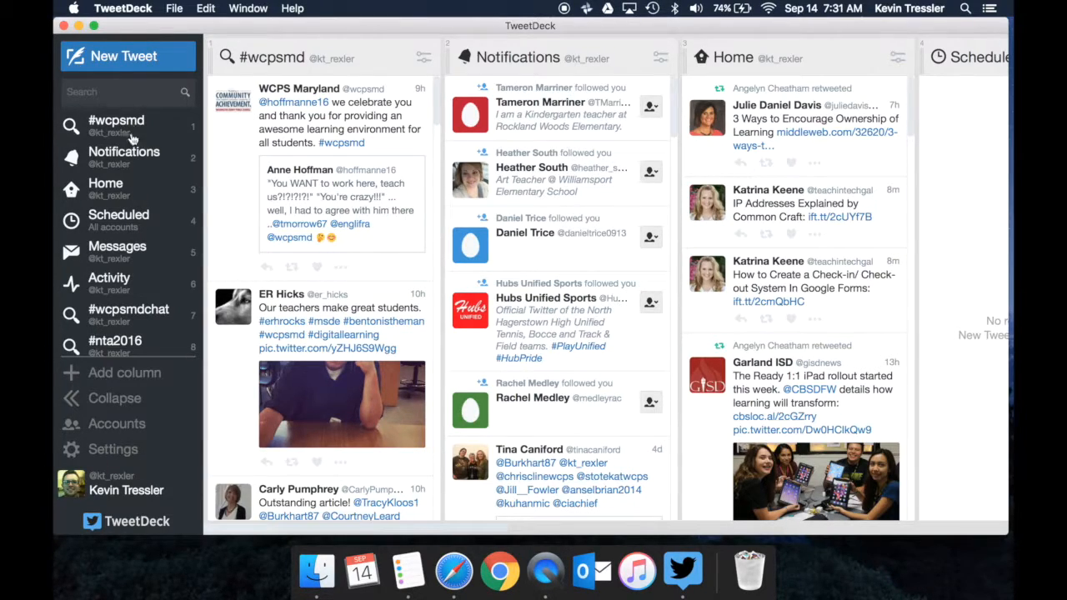
pyautogui.moveTo(117, 163)
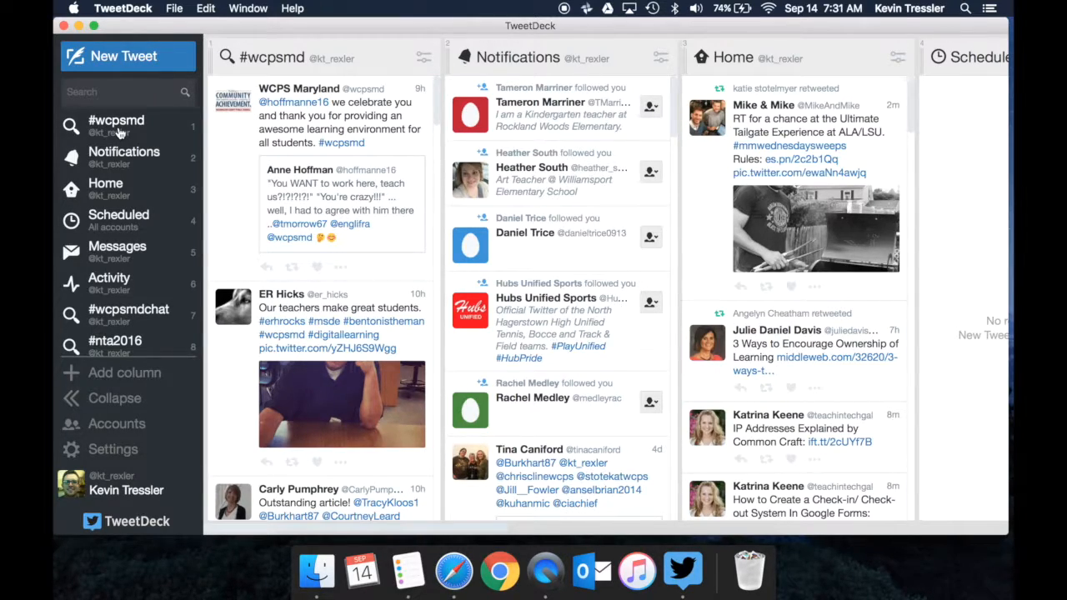
pyautogui.moveTo(123, 57)
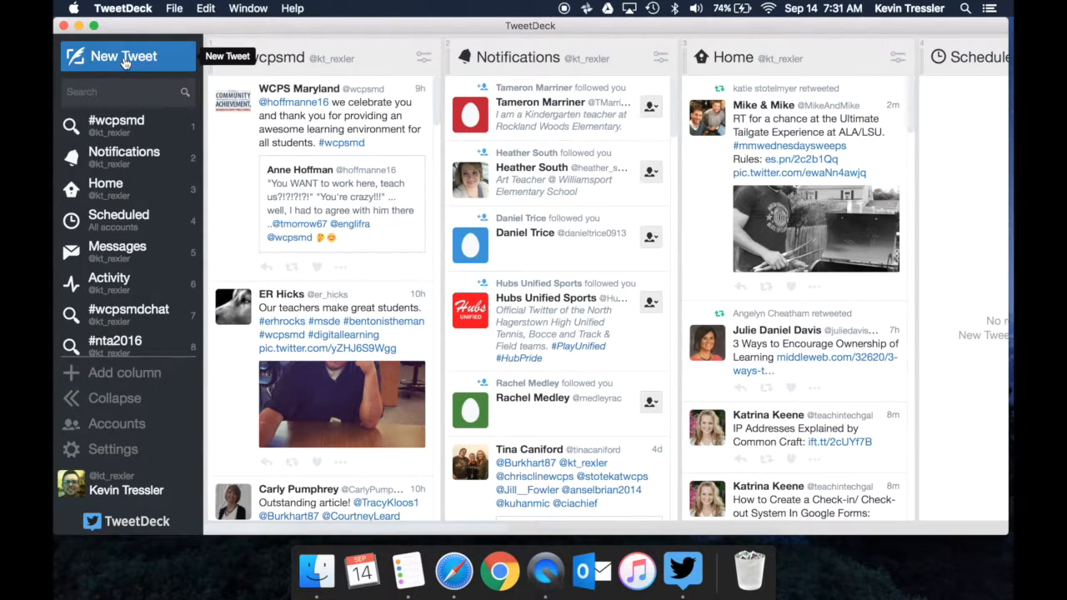
# Start composing a new tweet from the sidebar.
pyautogui.click(124, 57)
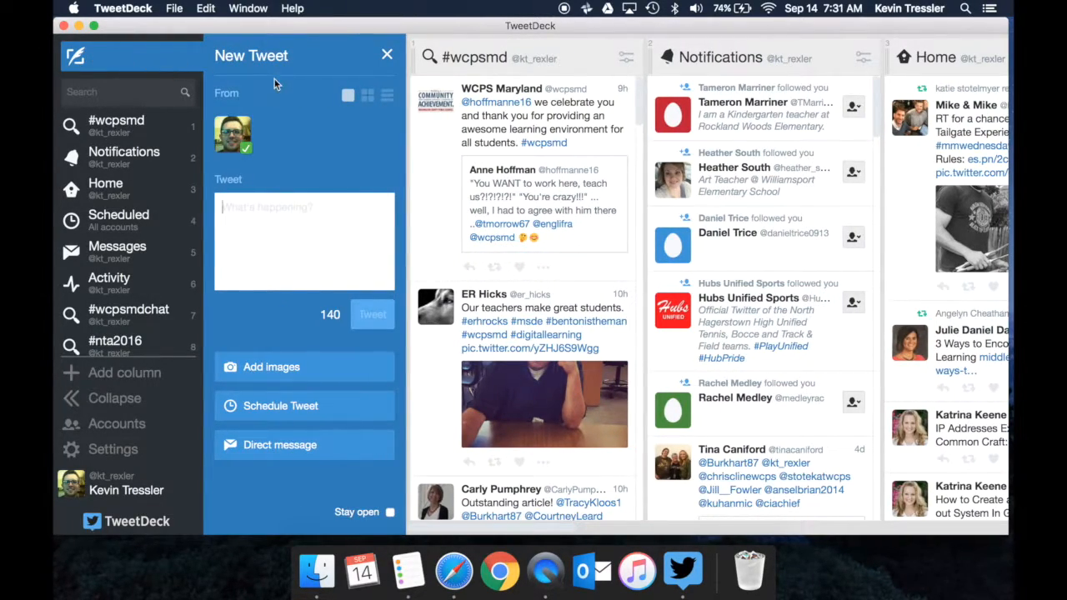
pyautogui.moveTo(327, 147)
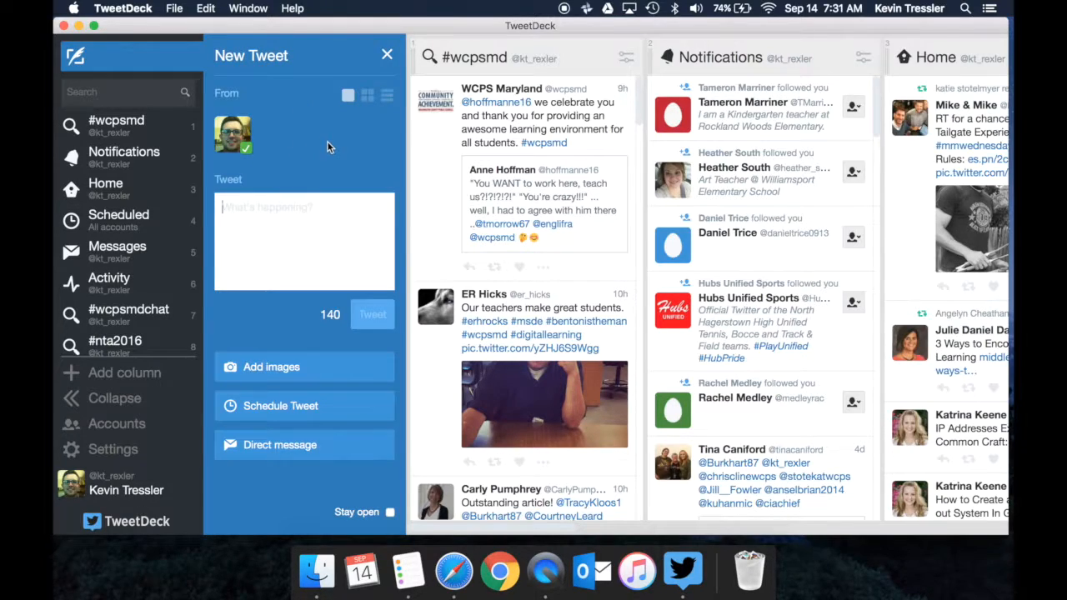
pyautogui.moveTo(284, 154)
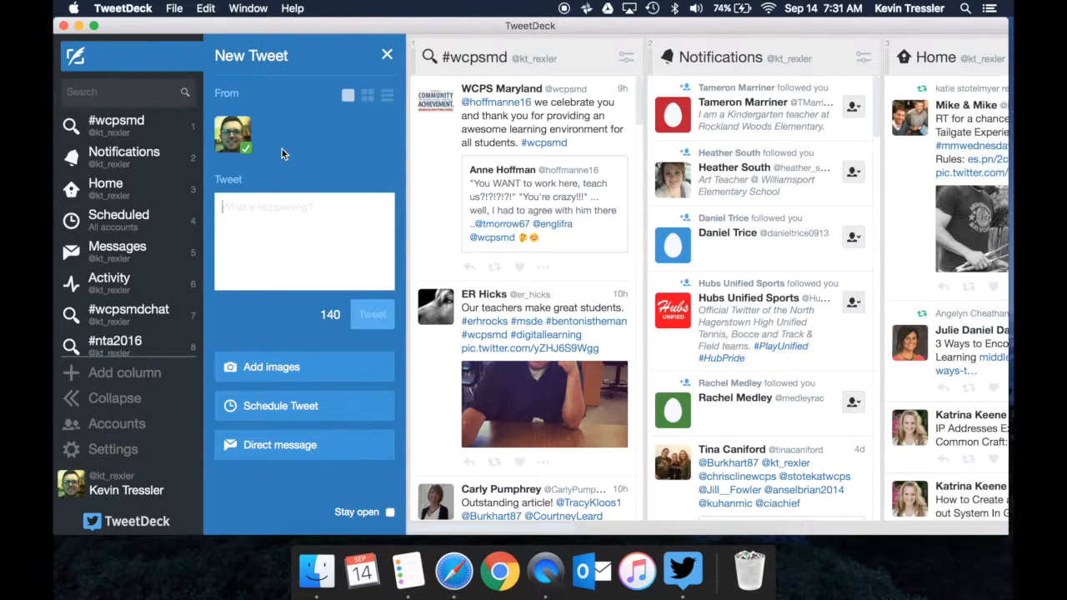
pyautogui.moveTo(234, 133)
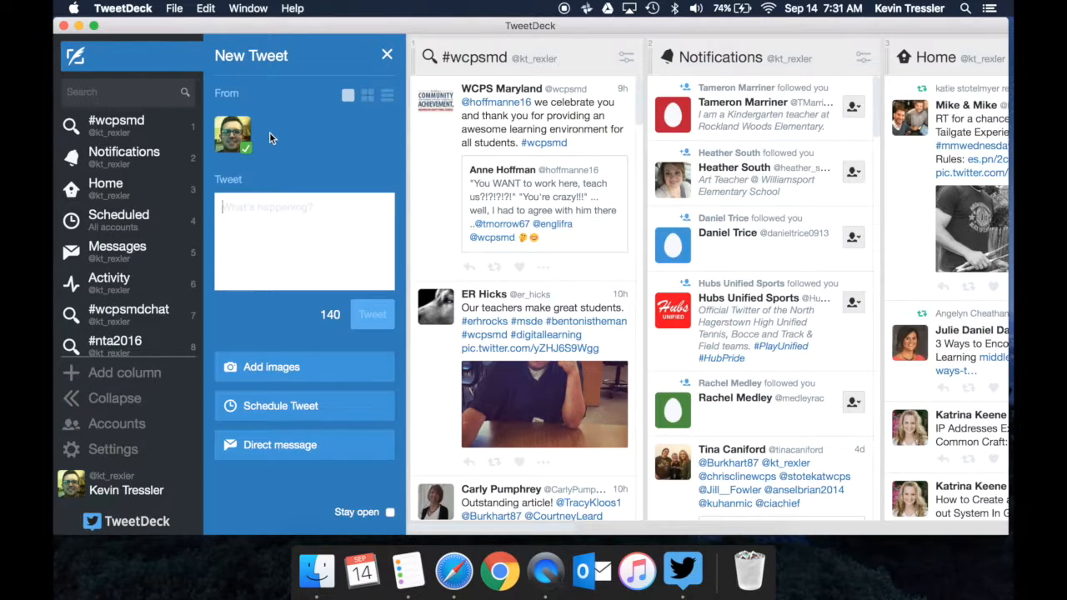
pyautogui.moveTo(264, 137)
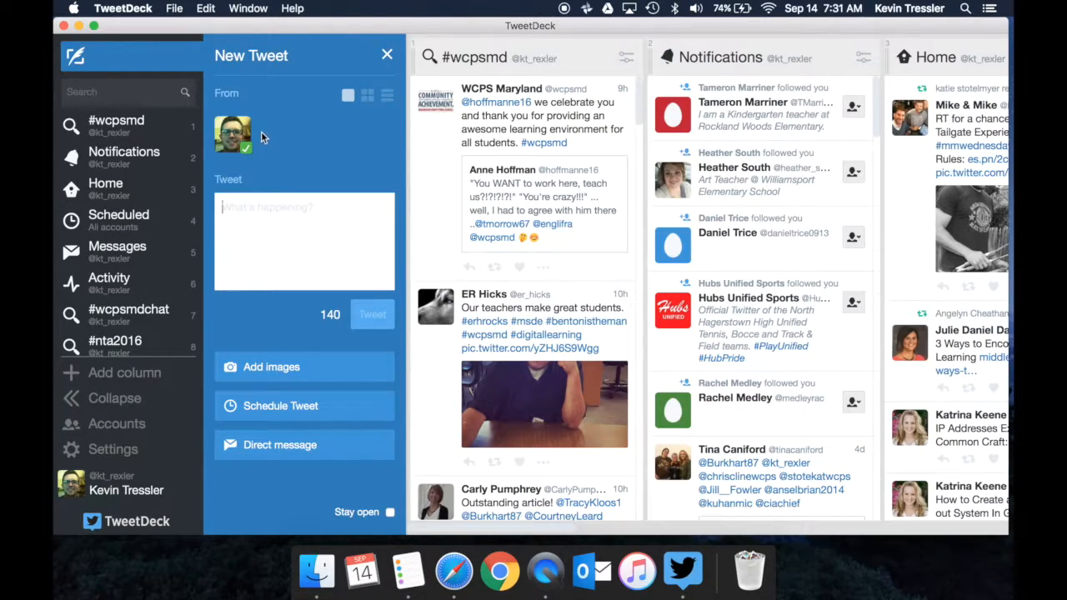
pyautogui.moveTo(268, 133)
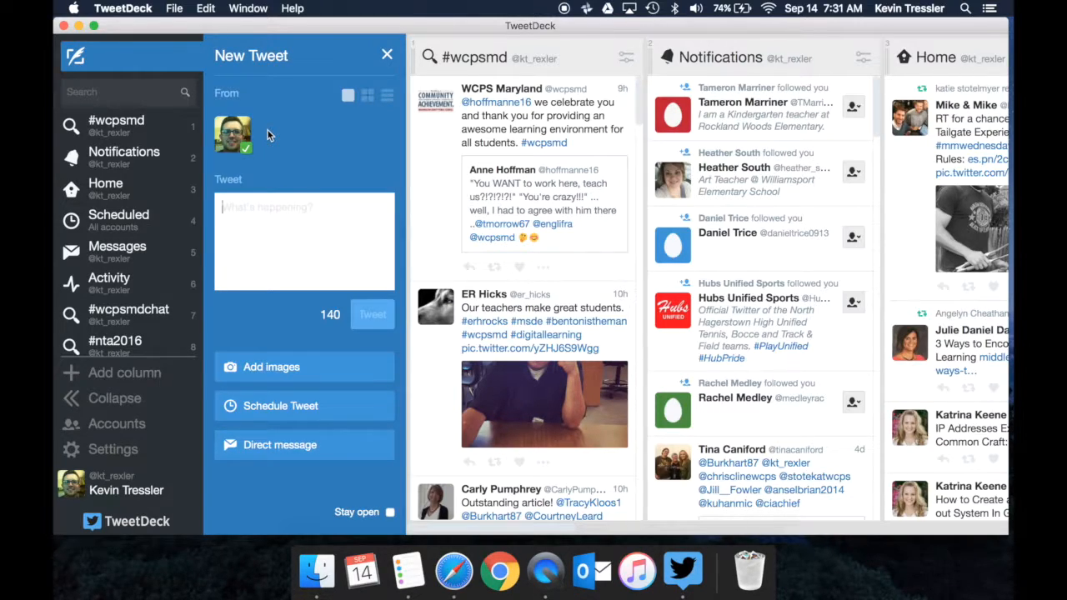
pyautogui.moveTo(256, 335)
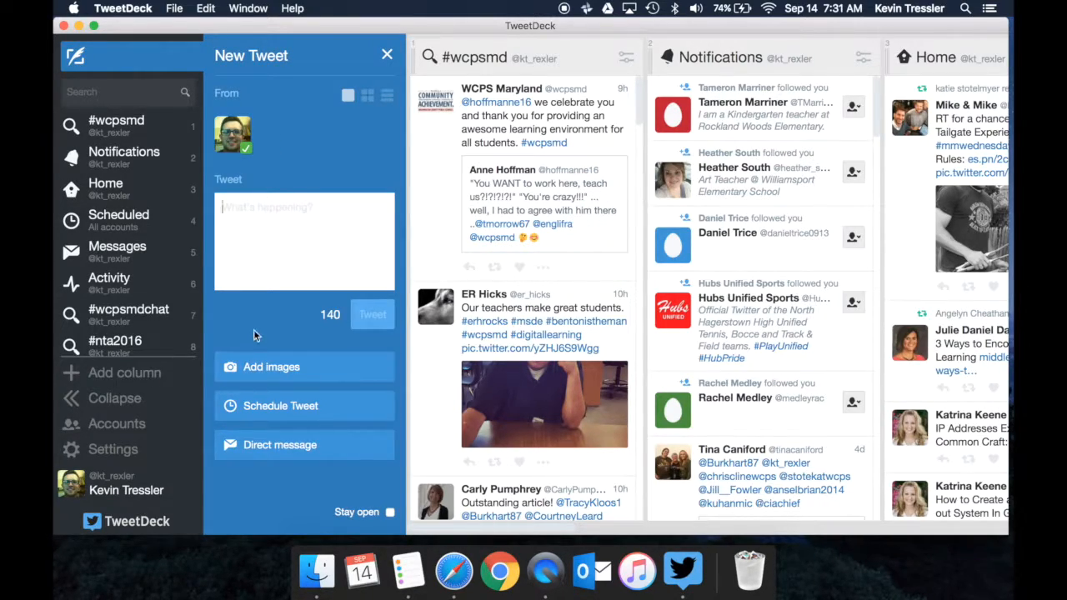
# Write the draft "This is my first attempt at TweetDeck. #wcpsmd @".
pyautogui.write('This is my f')
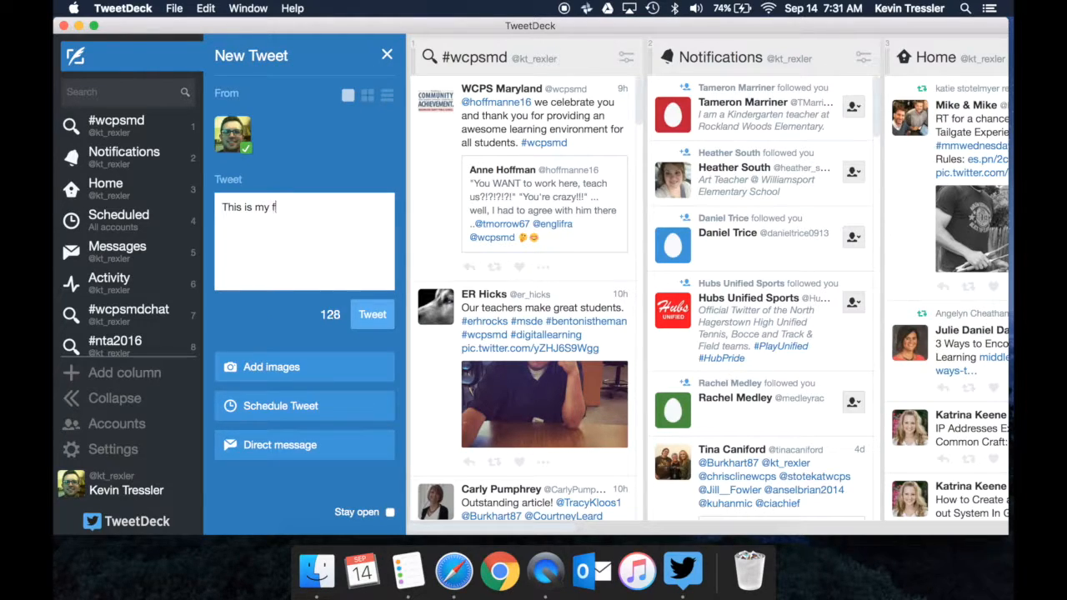
pyautogui.write('irst attempt at')
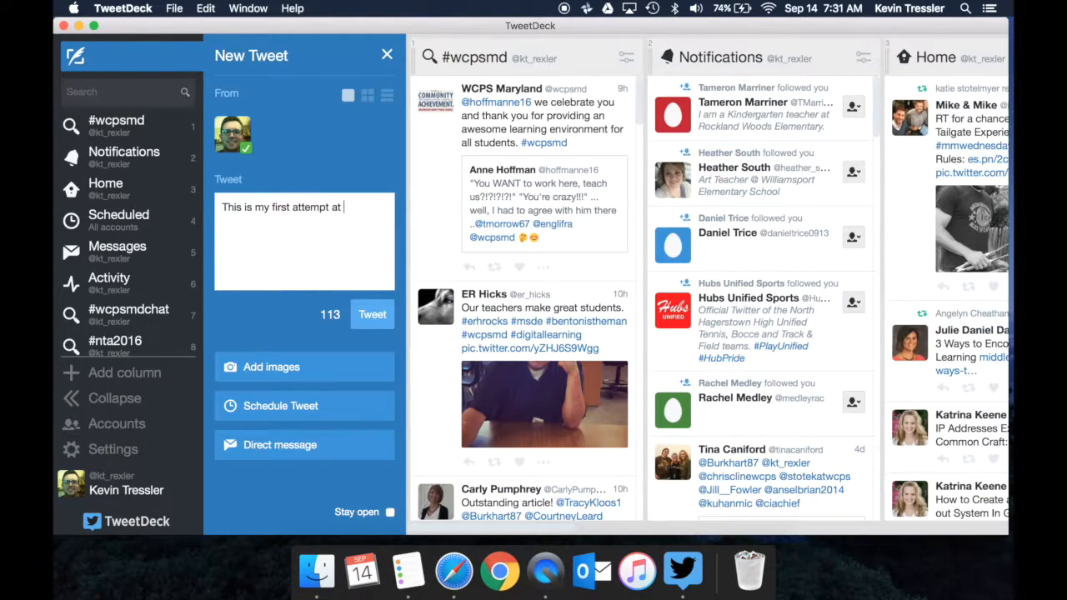
pyautogui.write('TweetDeck.')
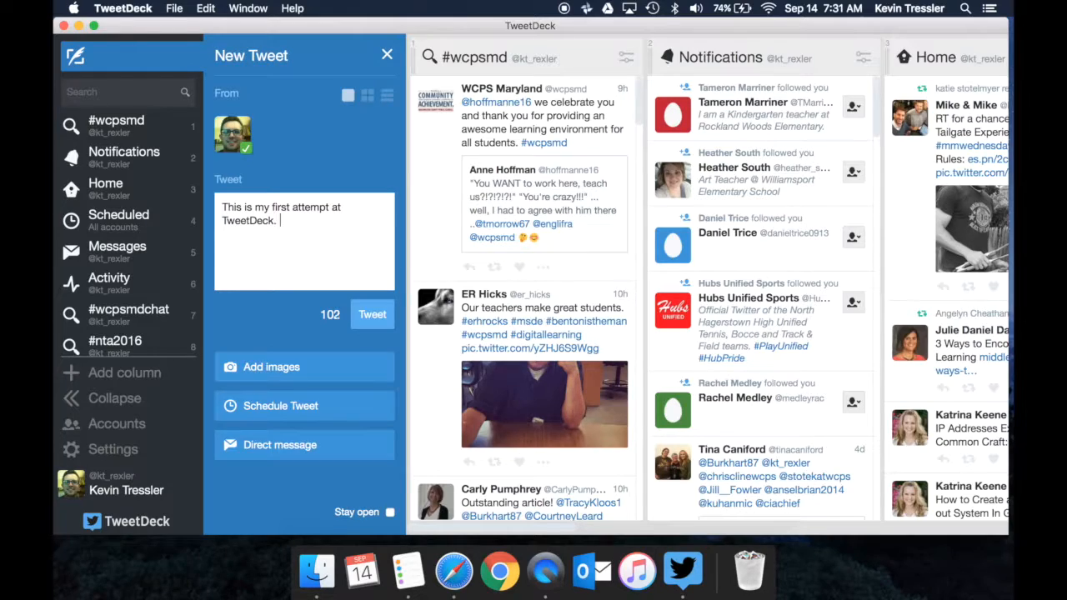
pyautogui.write('#w')
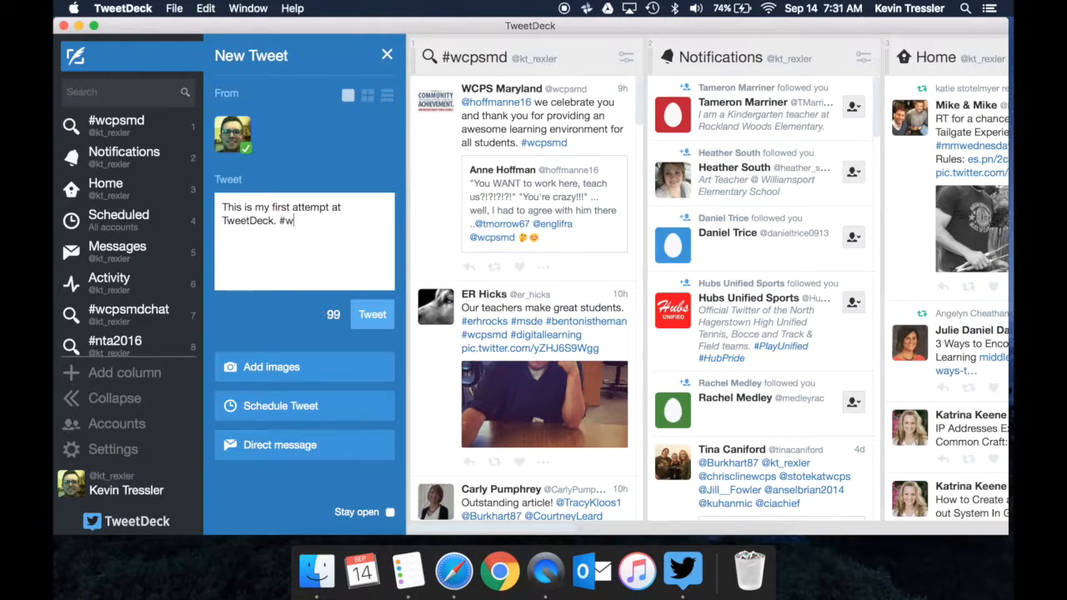
pyautogui.write('cpsmd')
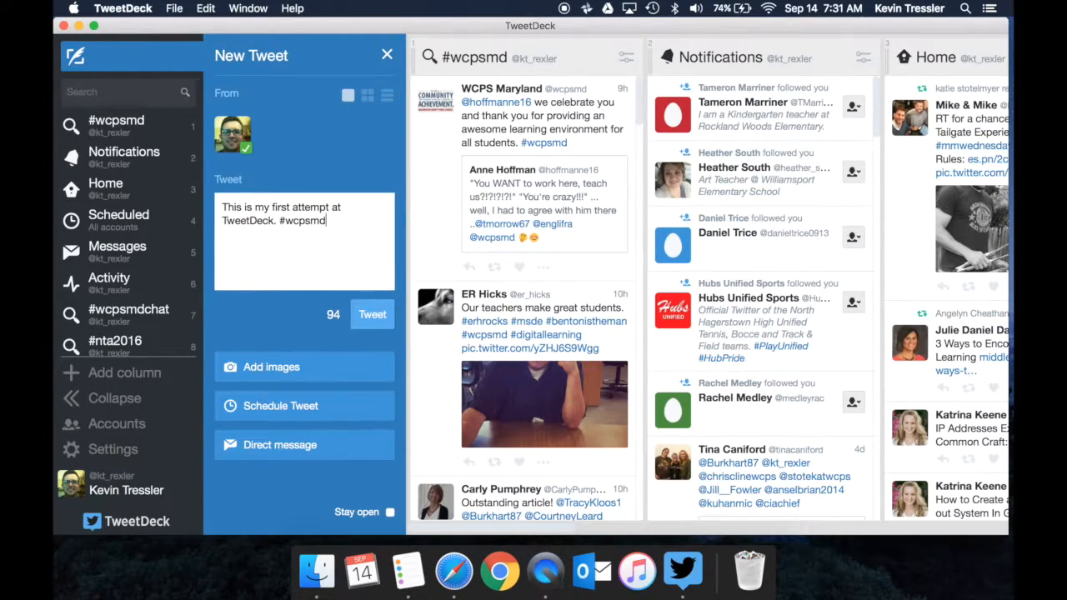
pyautogui.write('@')
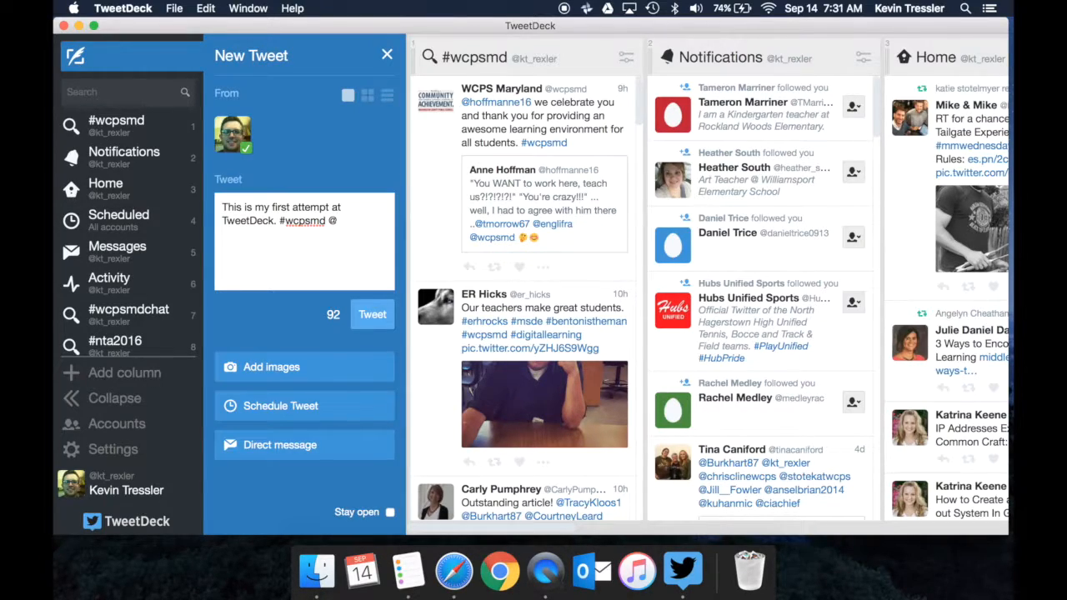
pyautogui.moveTo(256, 350)
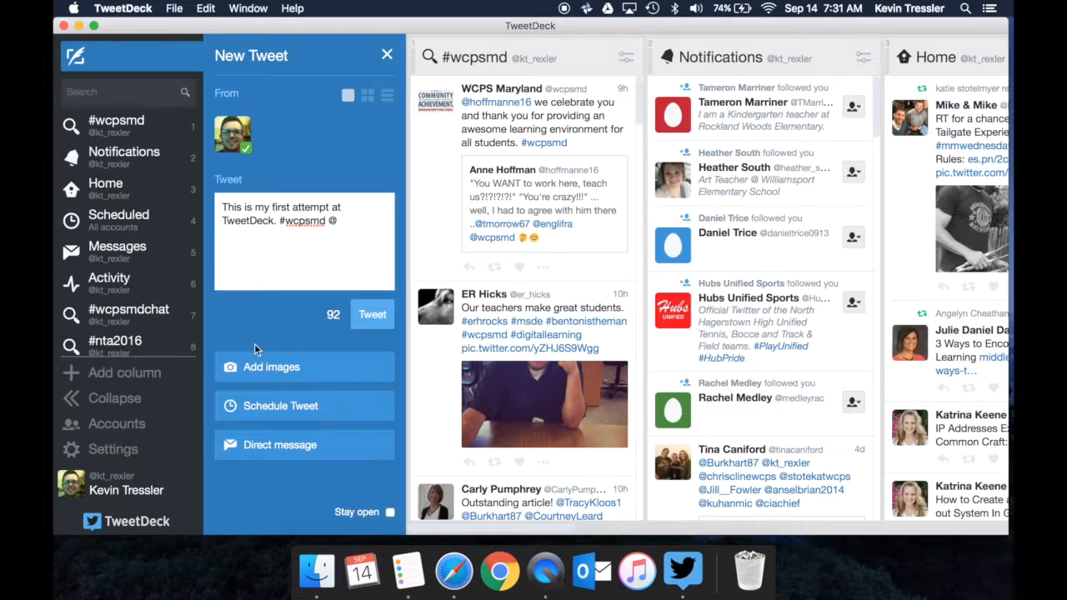
pyautogui.moveTo(336, 325)
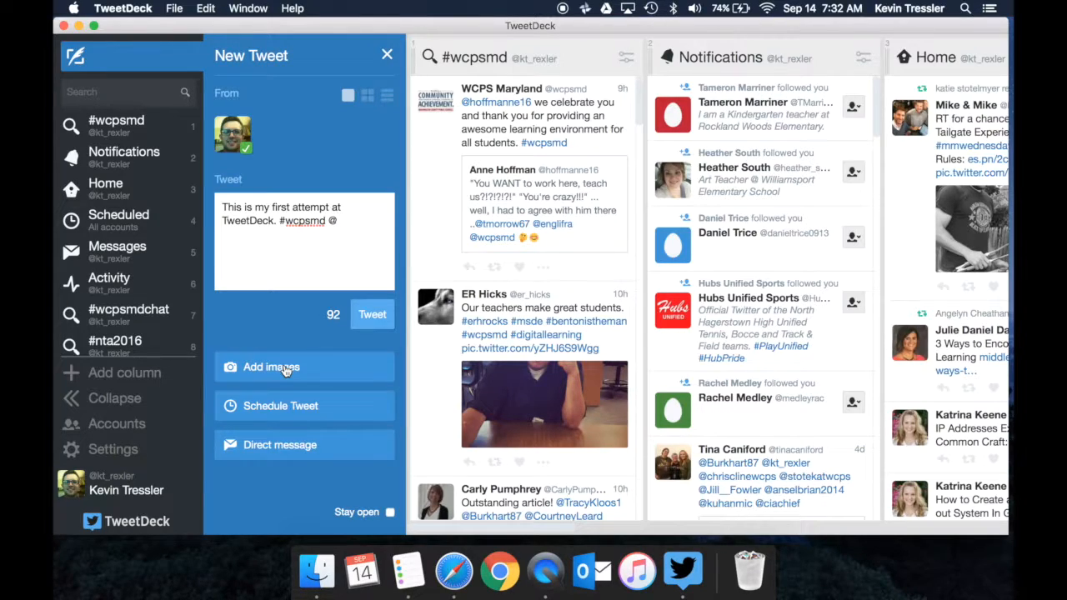
pyautogui.moveTo(283, 406)
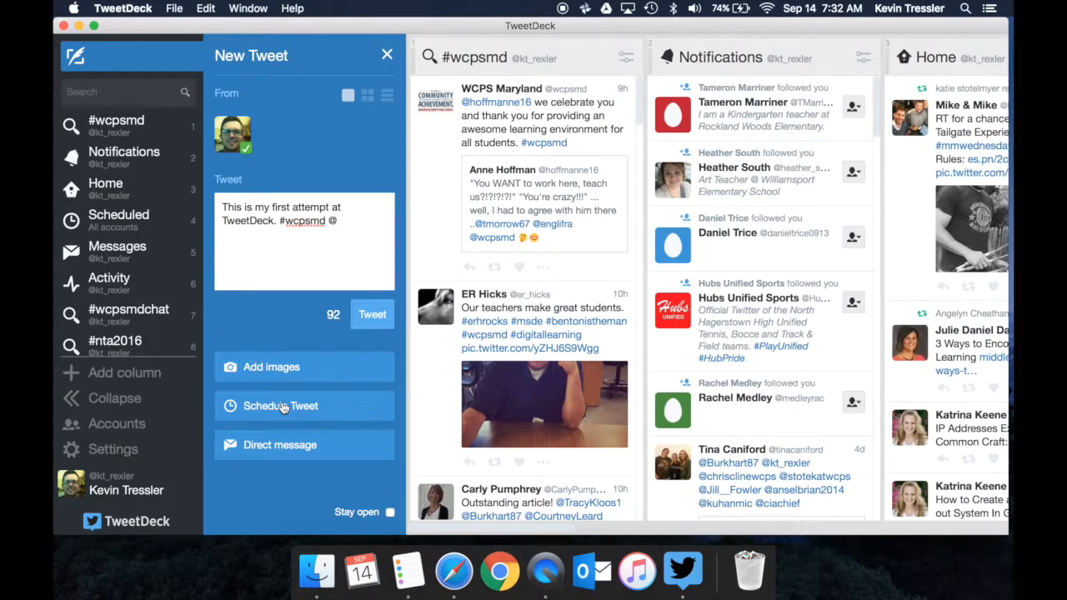
# Schedule the draft tweet, then remove the scheduled posting time again.
pyautogui.click(280, 406)
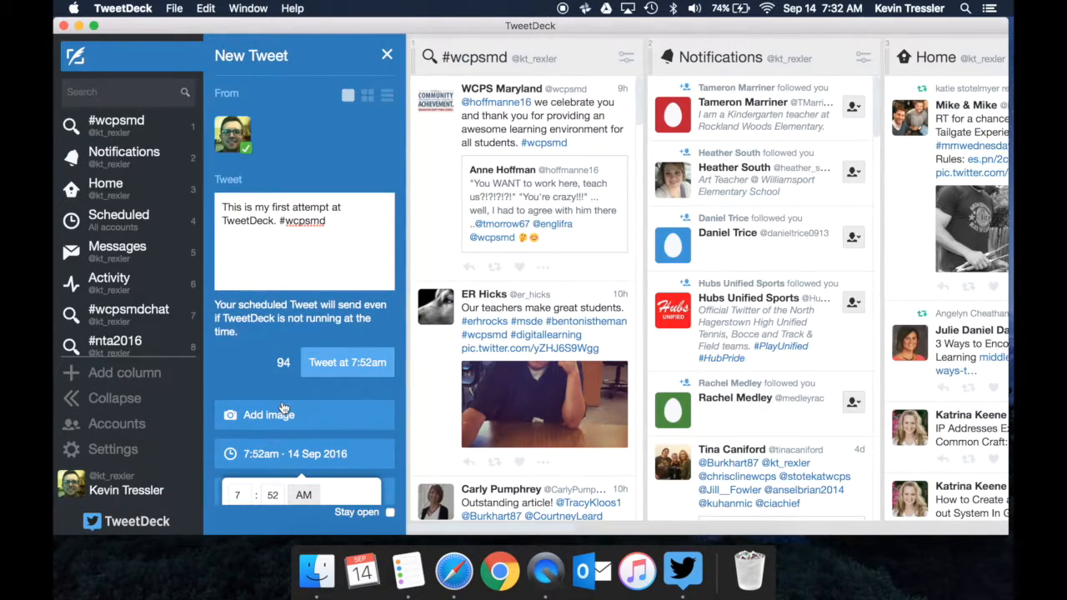
pyautogui.click(293, 454)
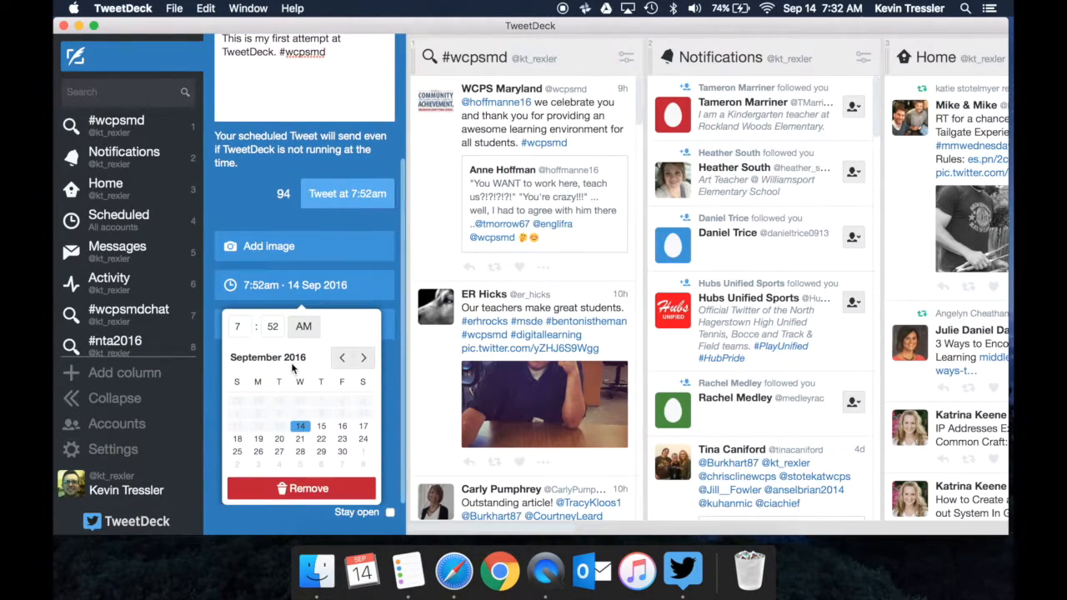
pyautogui.moveTo(219, 373)
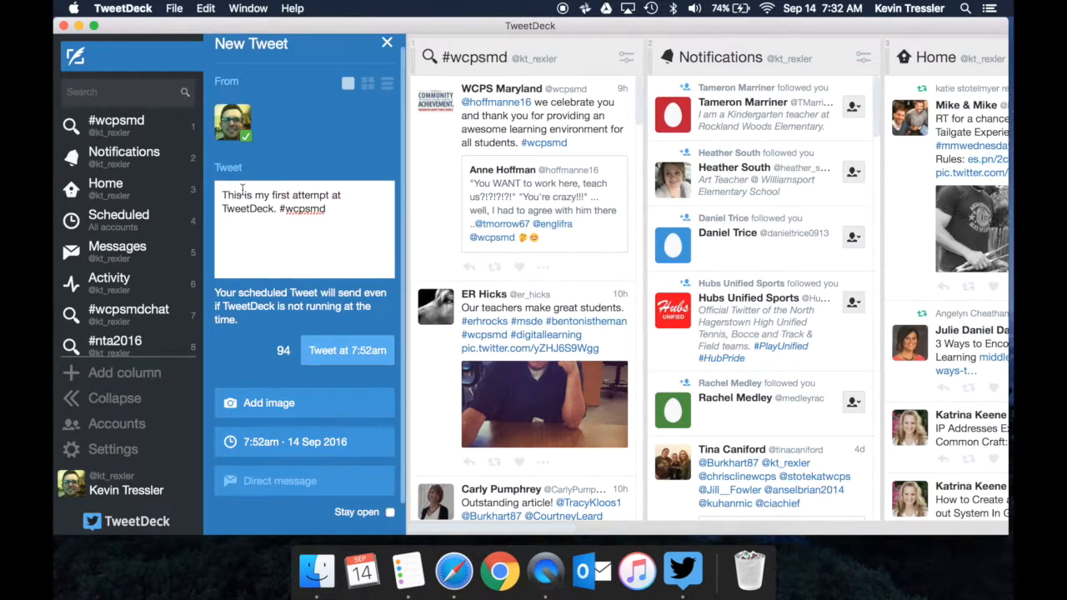
pyautogui.moveTo(263, 480)
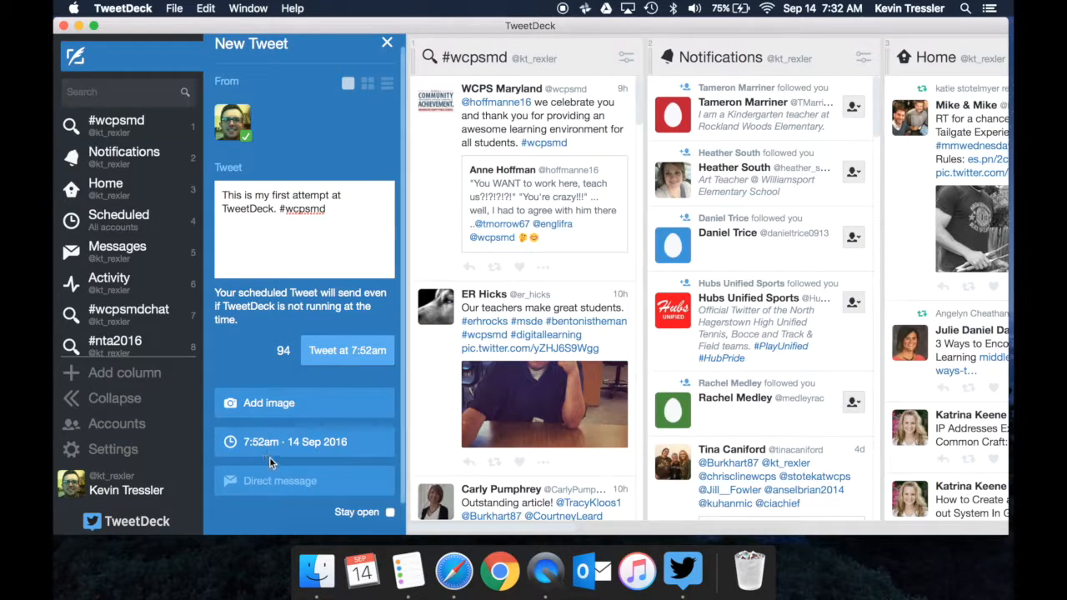
pyautogui.click(293, 442)
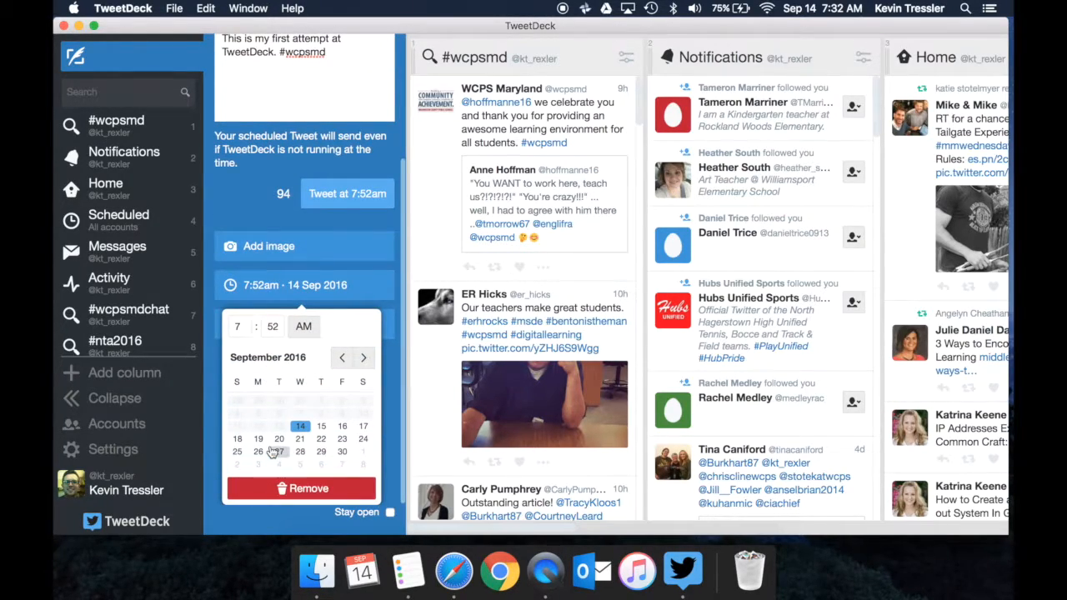
pyautogui.click(300, 488)
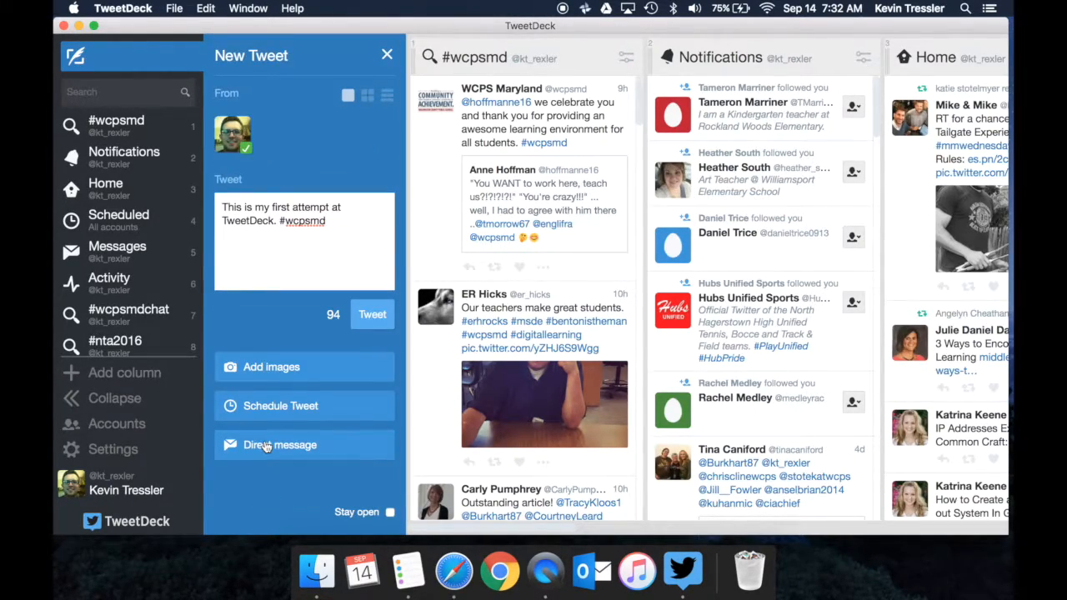
pyautogui.moveTo(281, 325)
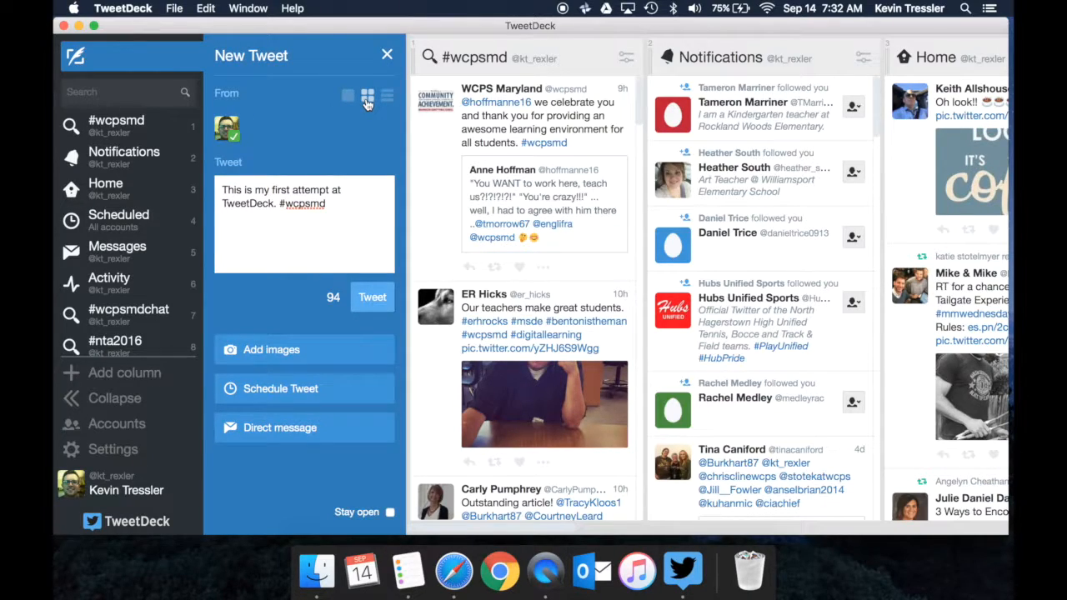
# Toggle the From account display between names and avatars, then close the composer.
pyautogui.click(387, 93)
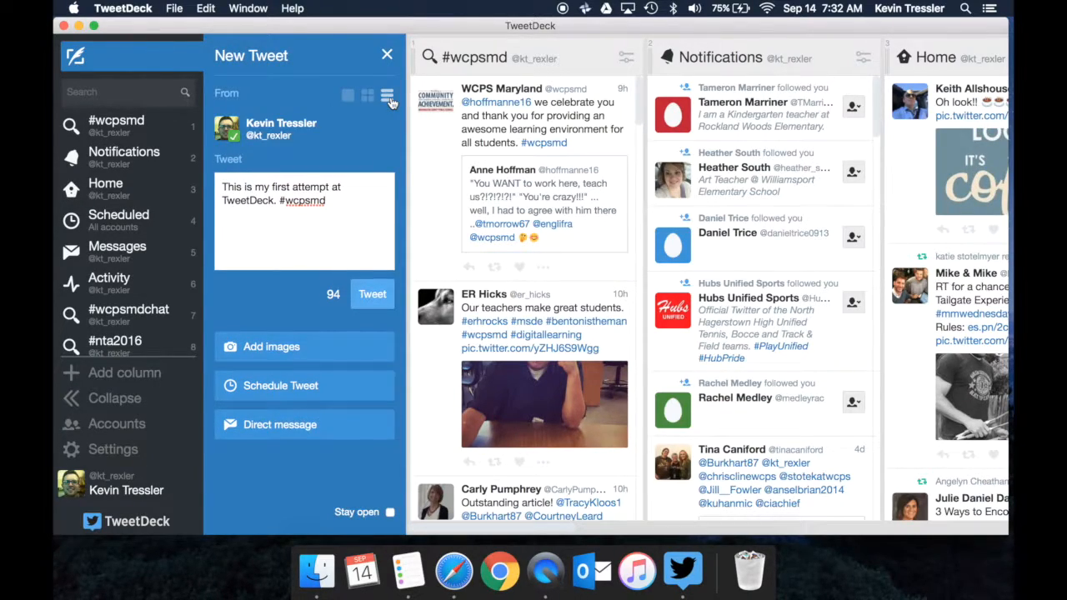
pyautogui.click(366, 95)
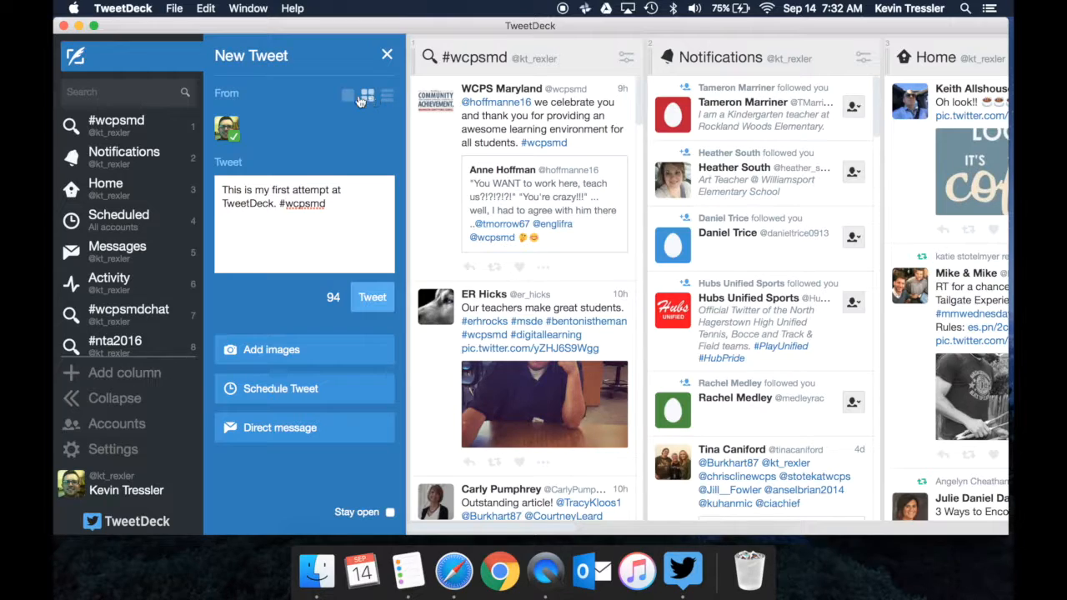
pyautogui.click(348, 93)
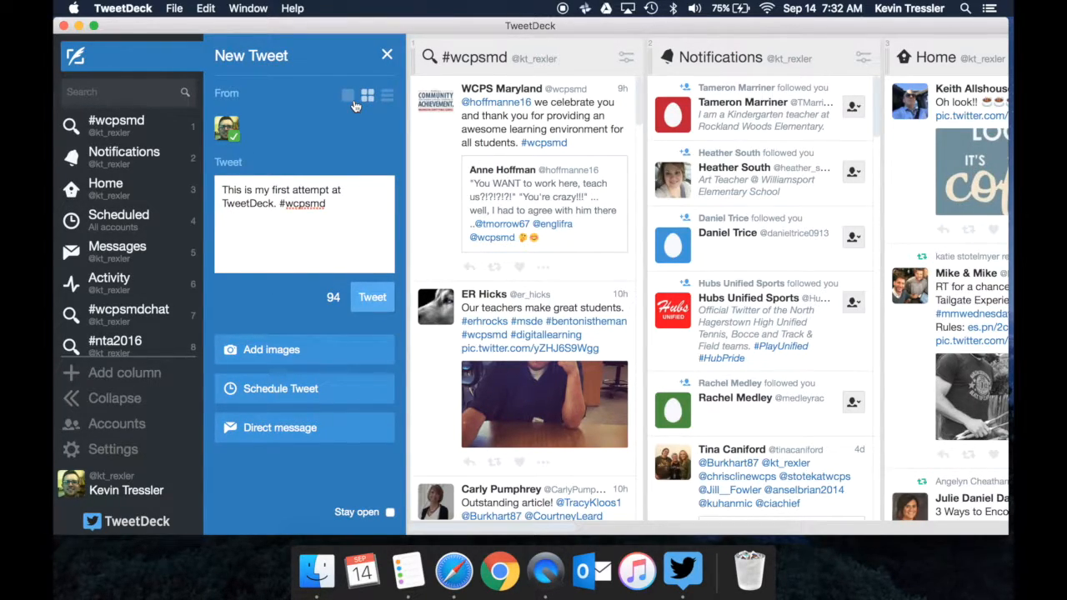
pyautogui.click(387, 53)
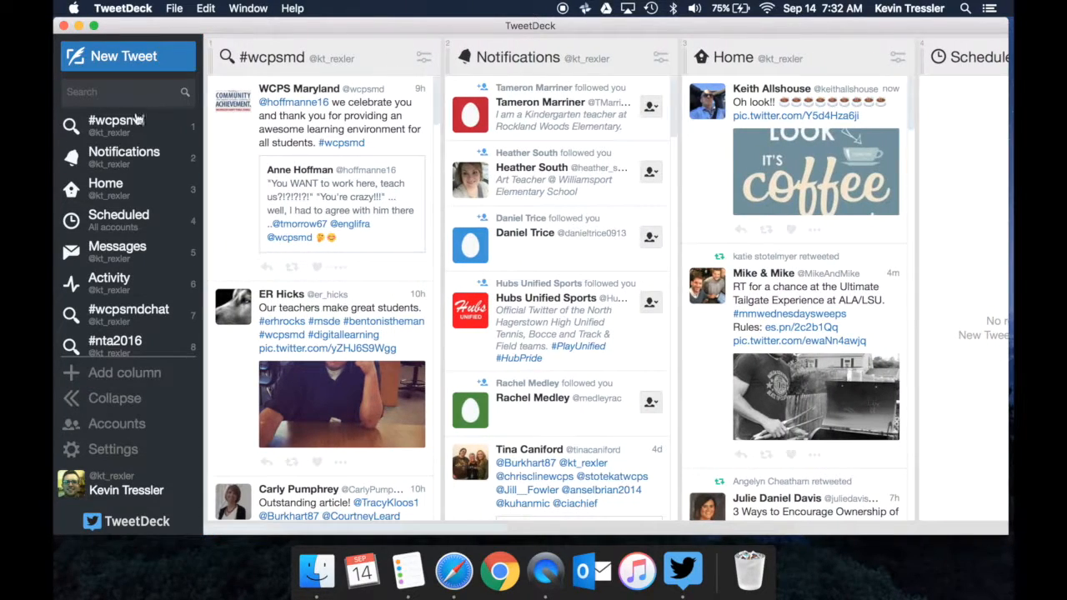
pyautogui.click(125, 91)
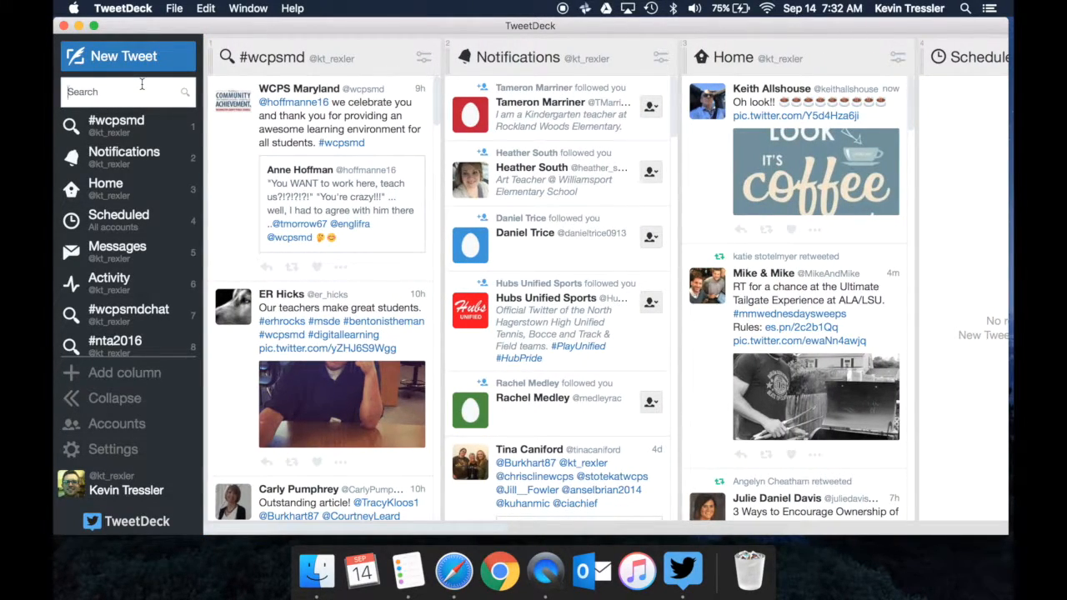
pyautogui.write('@')
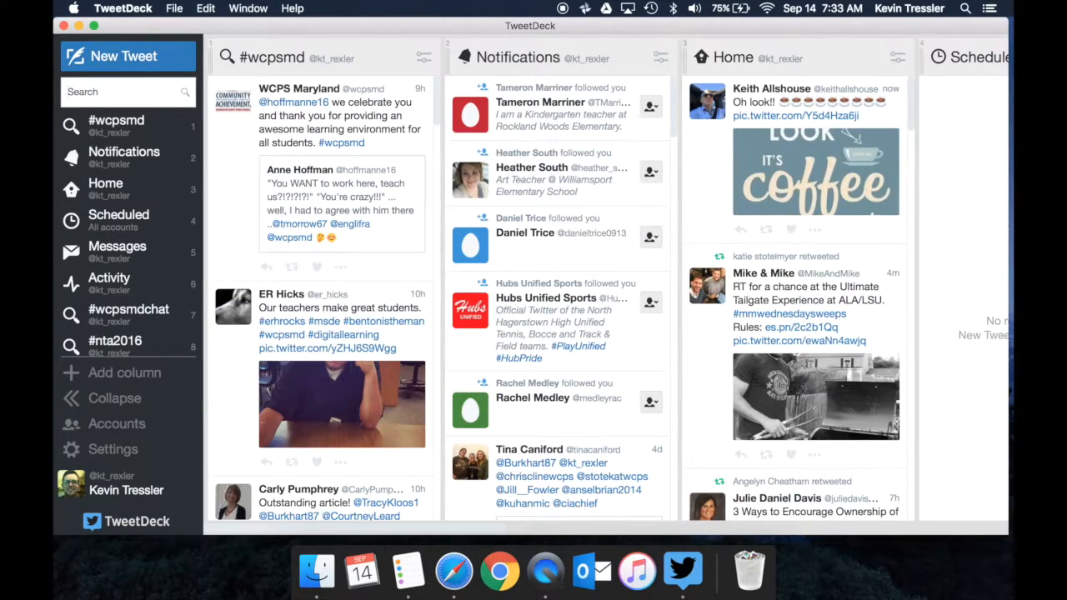
pyautogui.write('#')
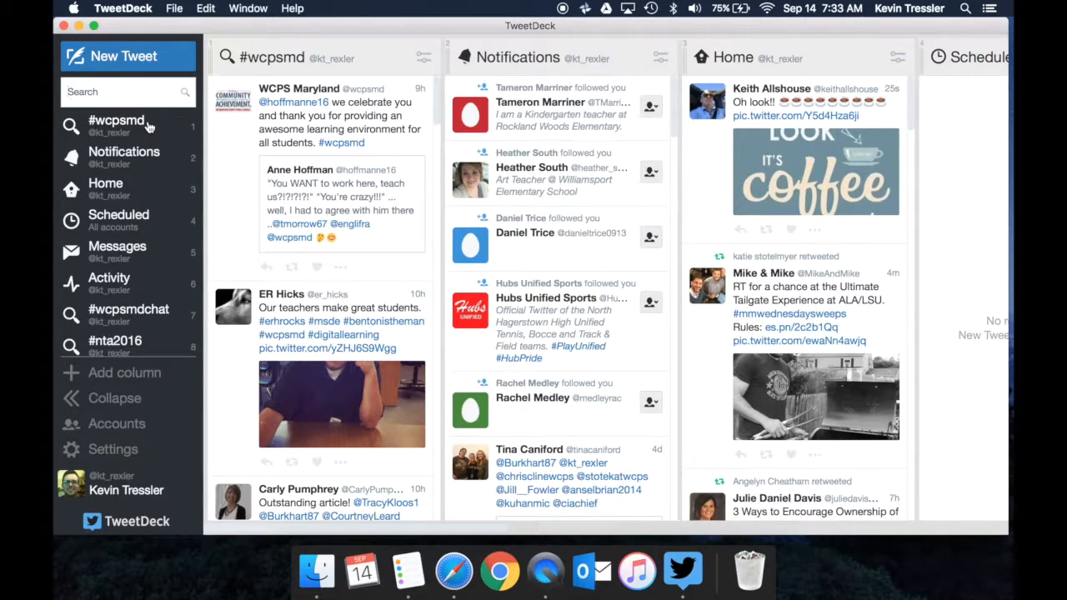
pyautogui.moveTo(192, 131)
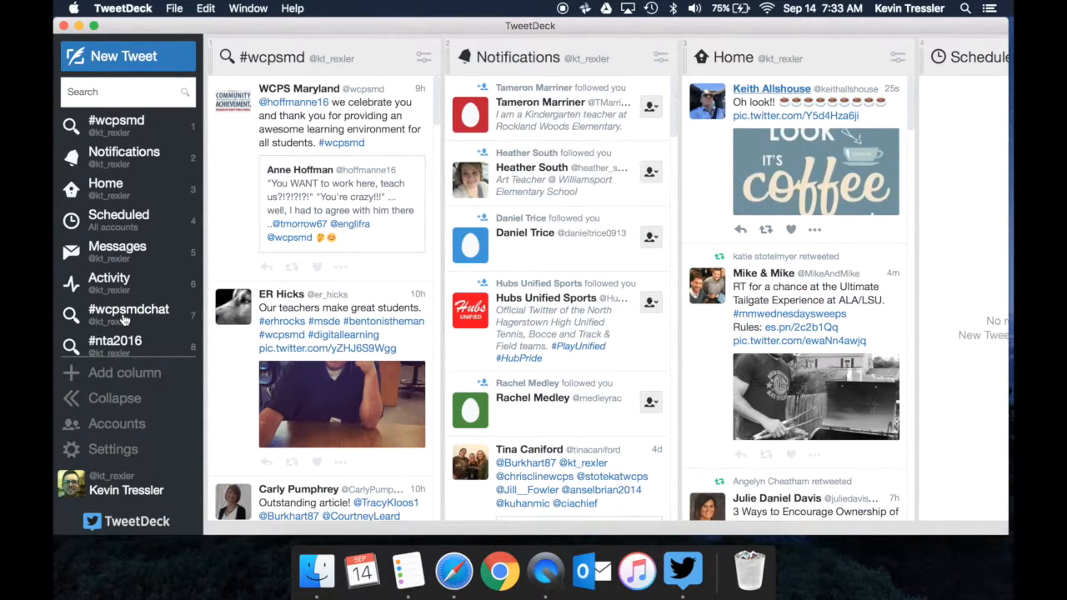
pyautogui.moveTo(304, 200)
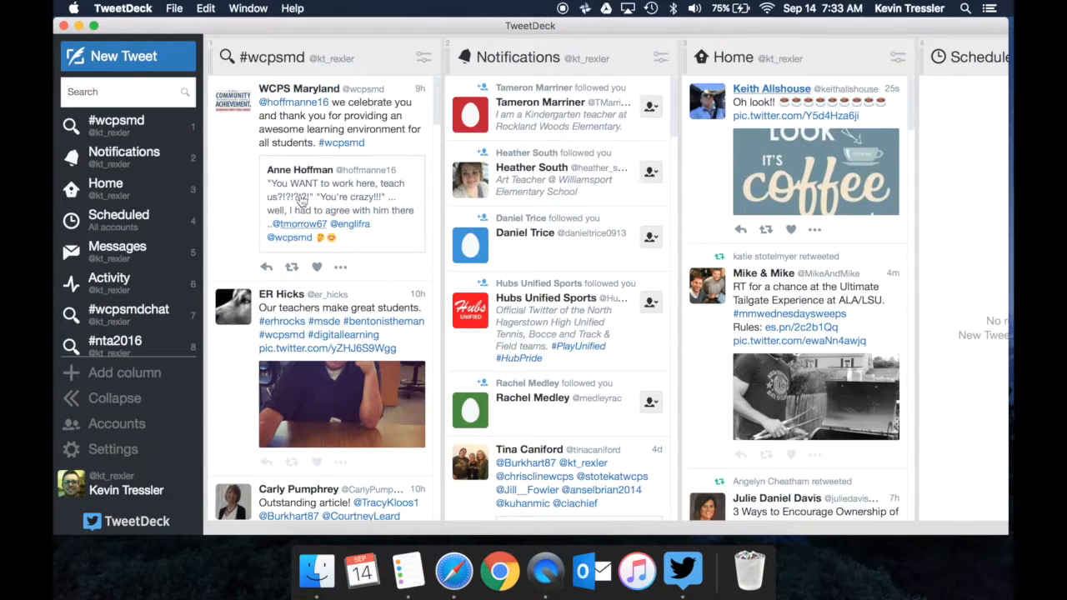
pyautogui.moveTo(308, 216)
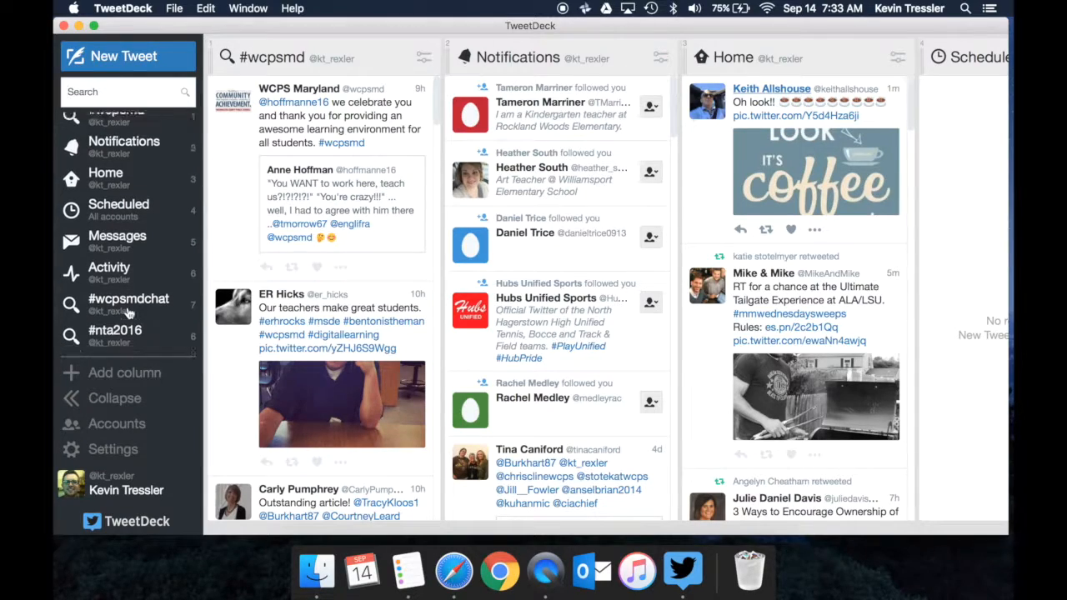
pyautogui.scroll(-3)
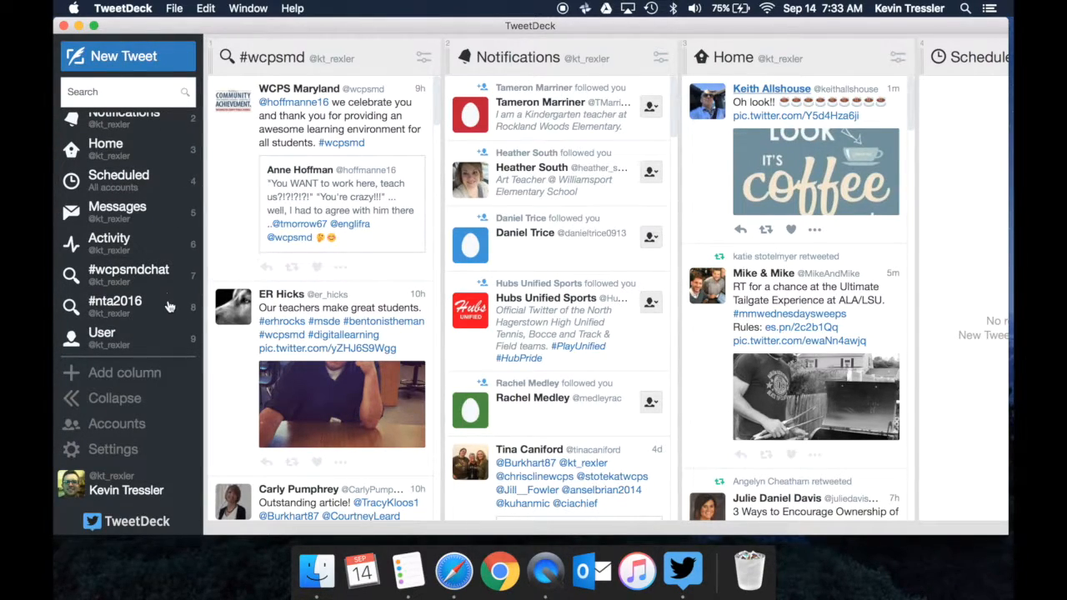
pyautogui.click(123, 374)
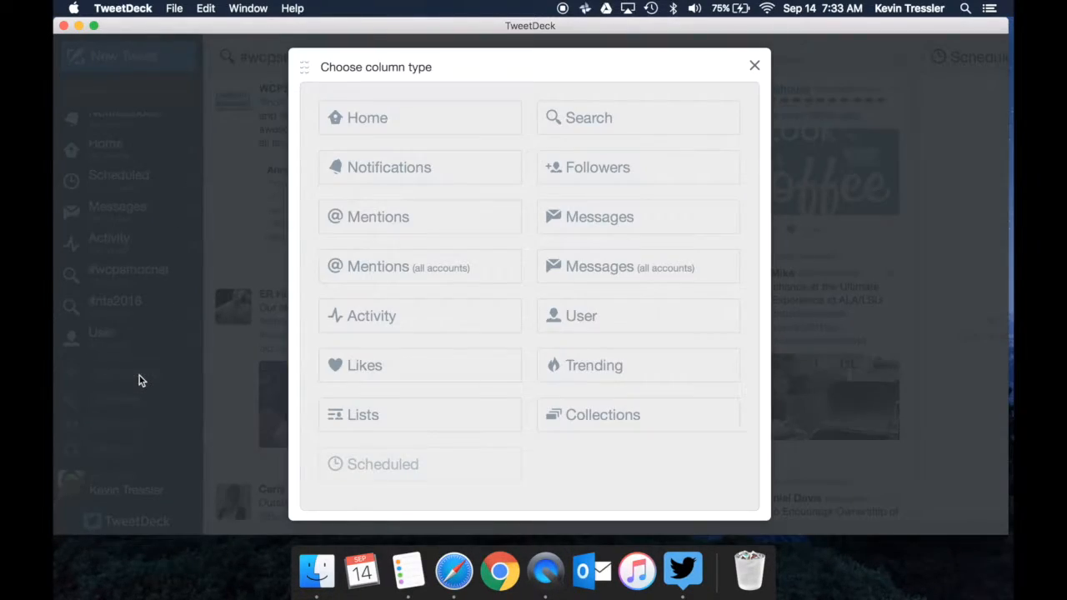
pyautogui.moveTo(550, 423)
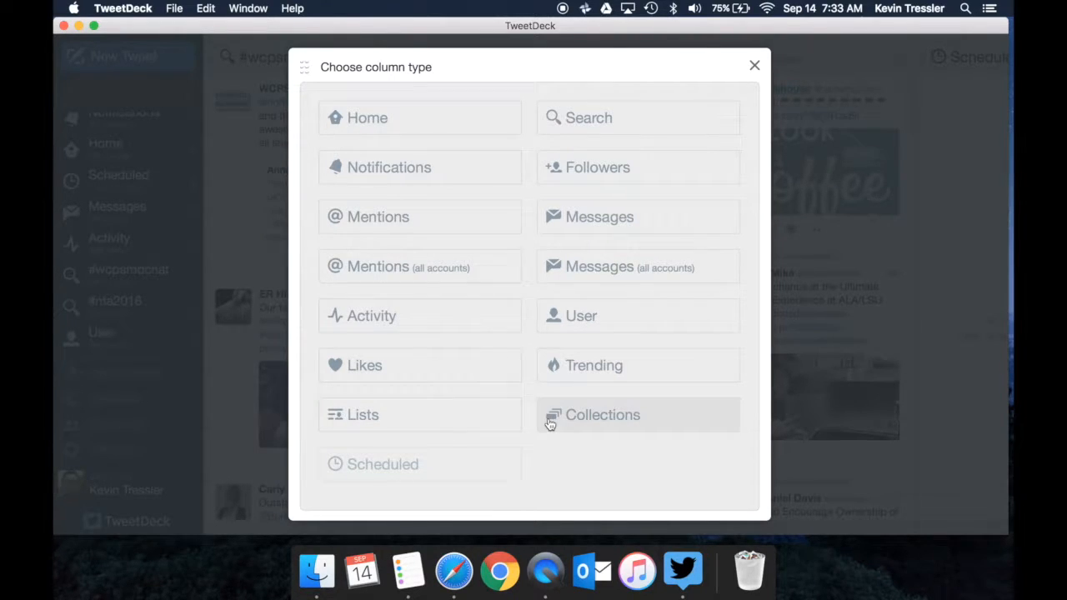
pyautogui.moveTo(487, 157)
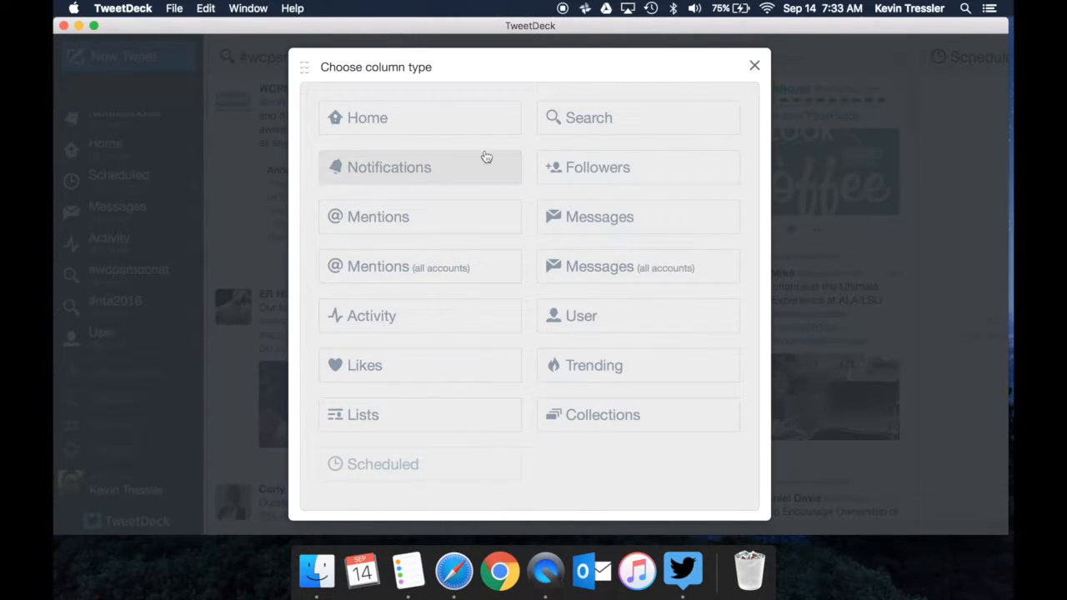
pyautogui.moveTo(450, 377)
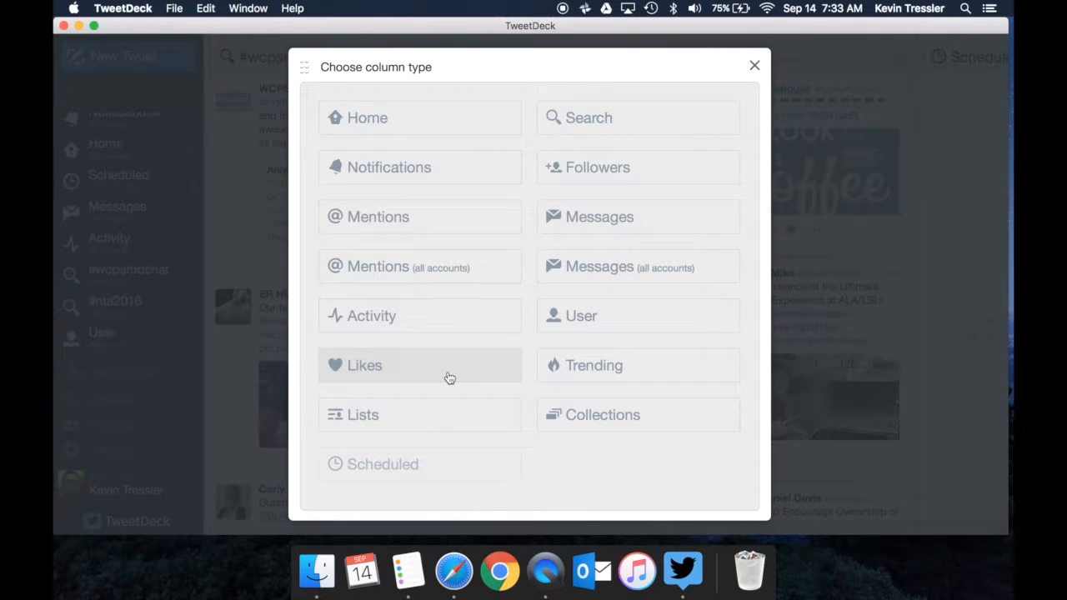
pyautogui.moveTo(753, 73)
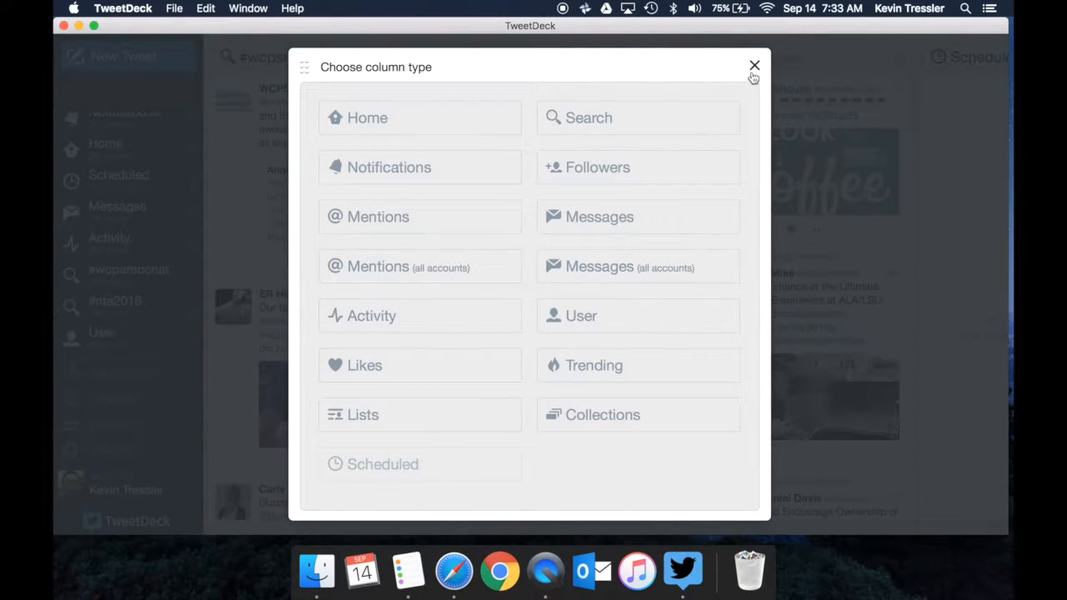
pyautogui.click(753, 65)
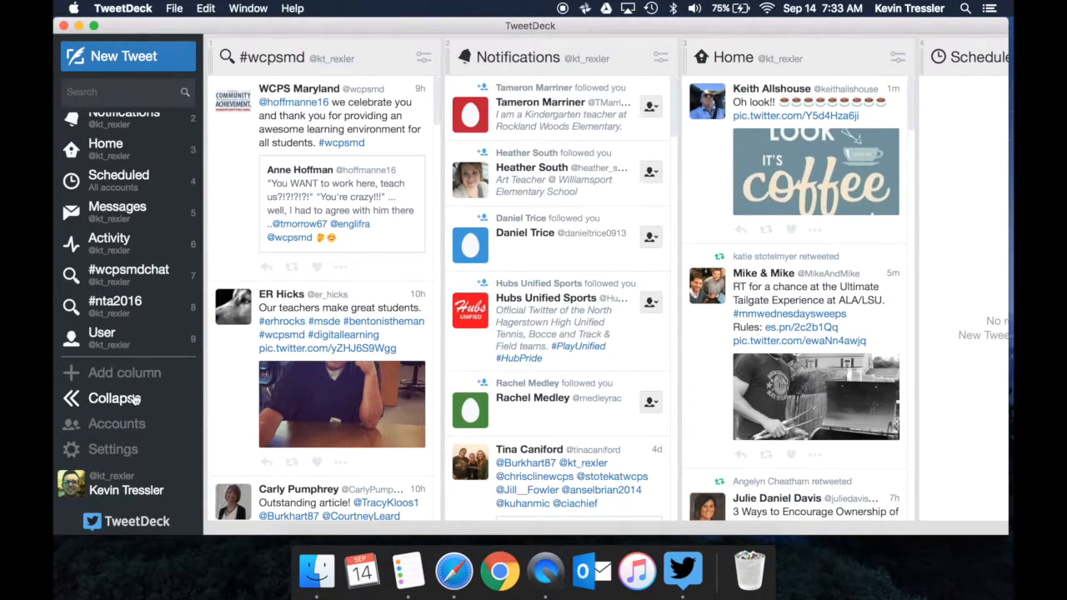
pyautogui.click(110, 397)
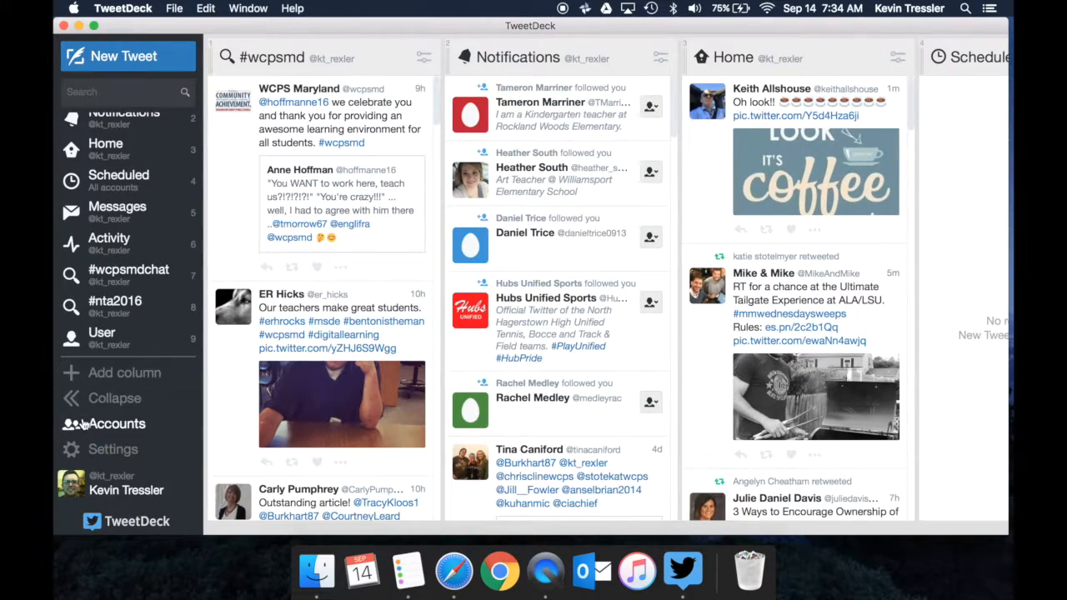
pyautogui.click(117, 423)
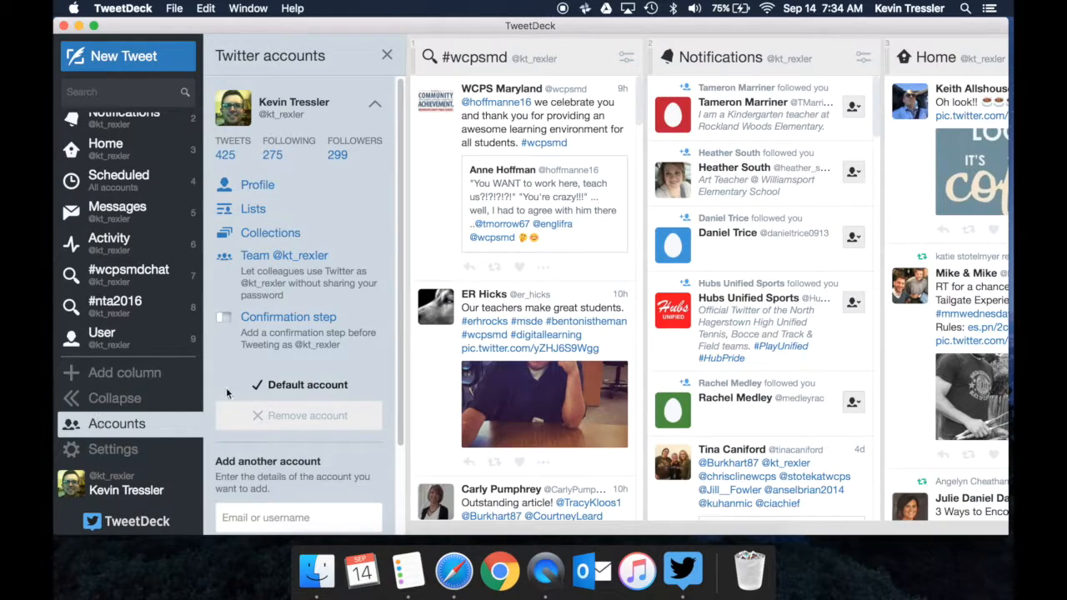
pyautogui.moveTo(270, 237)
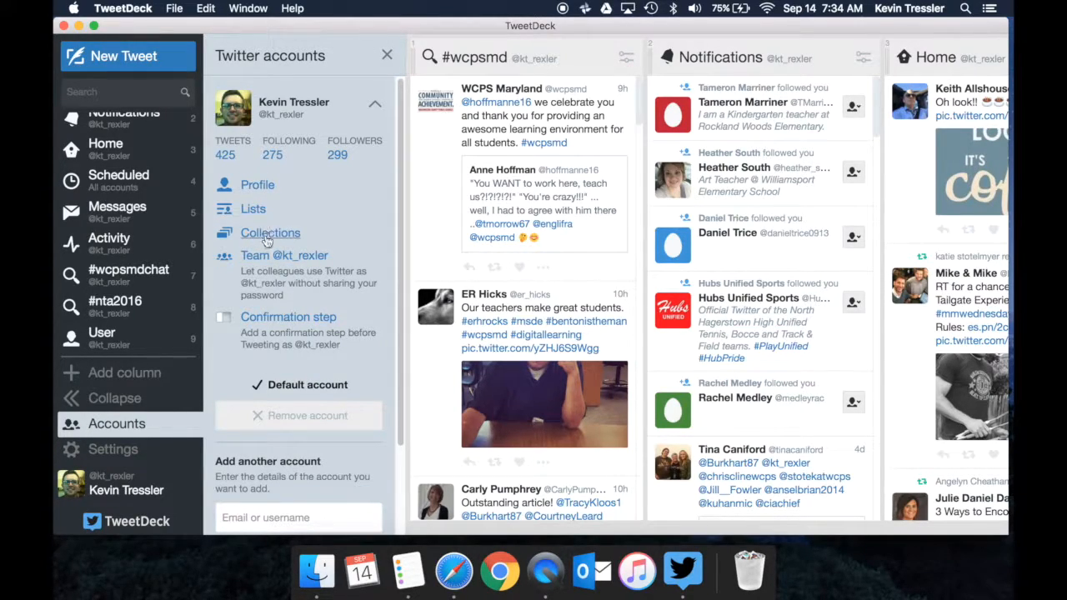
pyautogui.scroll(-3)
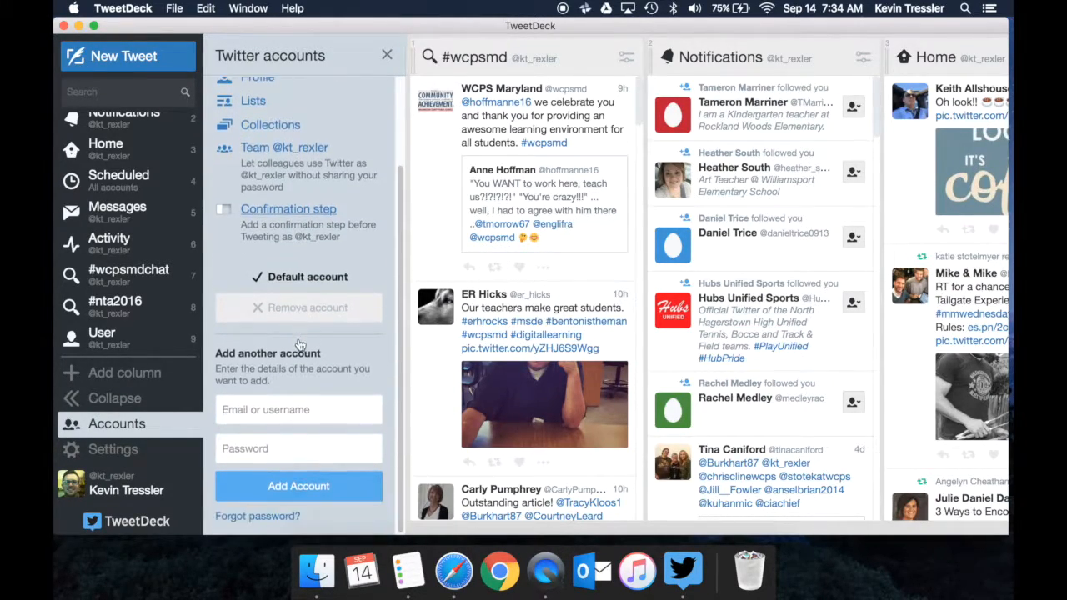
pyautogui.scroll(3)
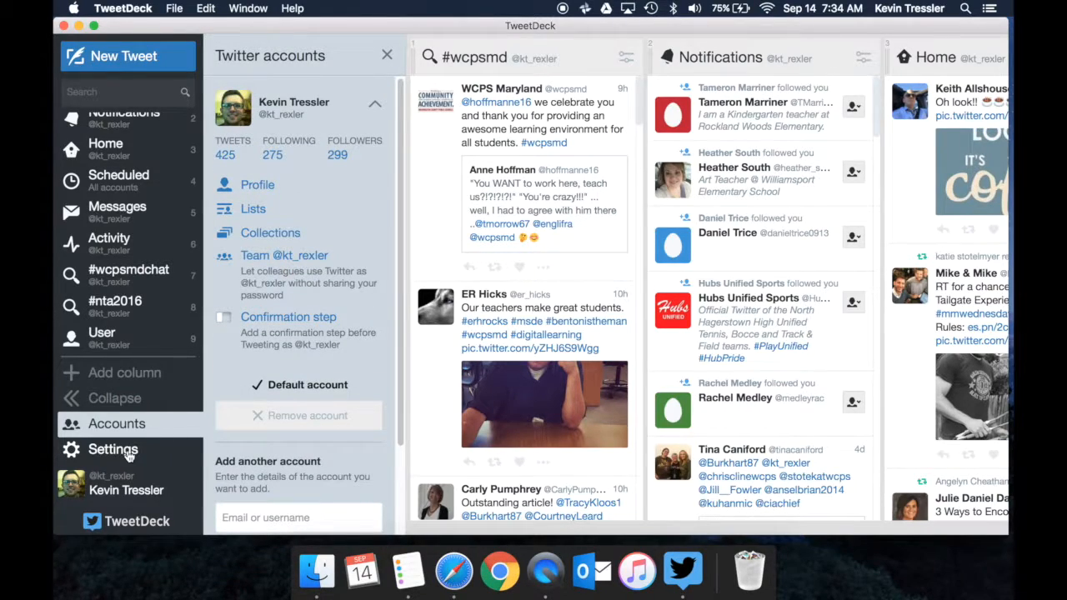
pyautogui.click(113, 450)
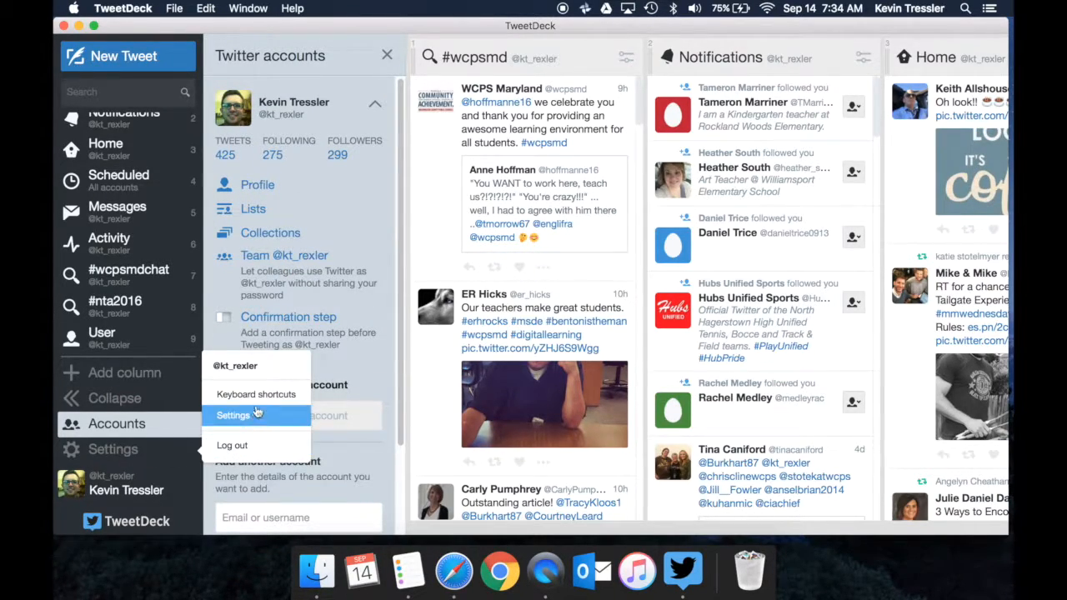
pyautogui.moveTo(153, 477)
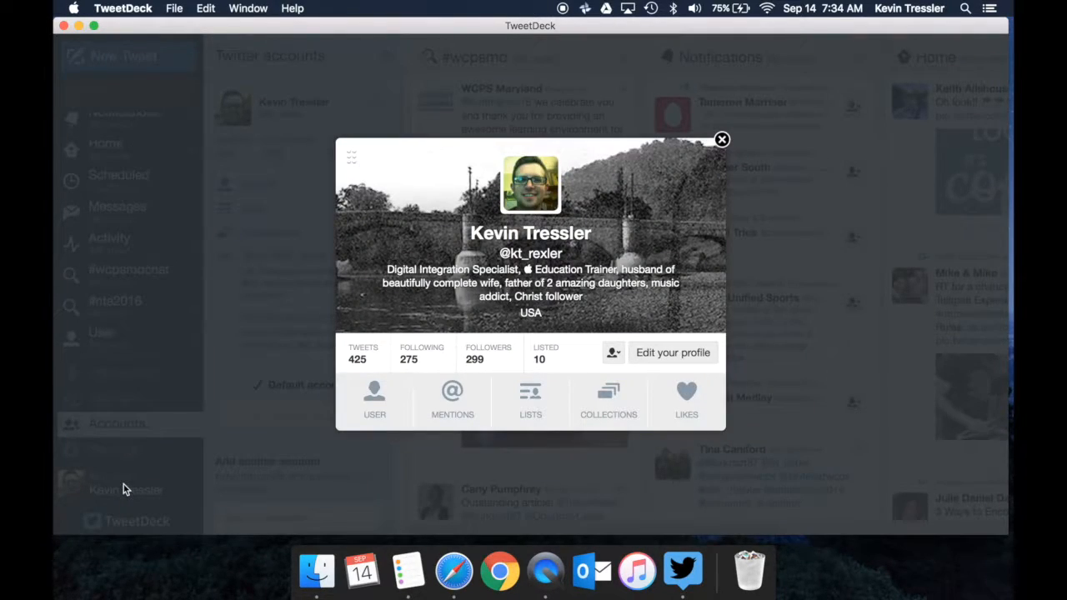
pyautogui.moveTo(556, 206)
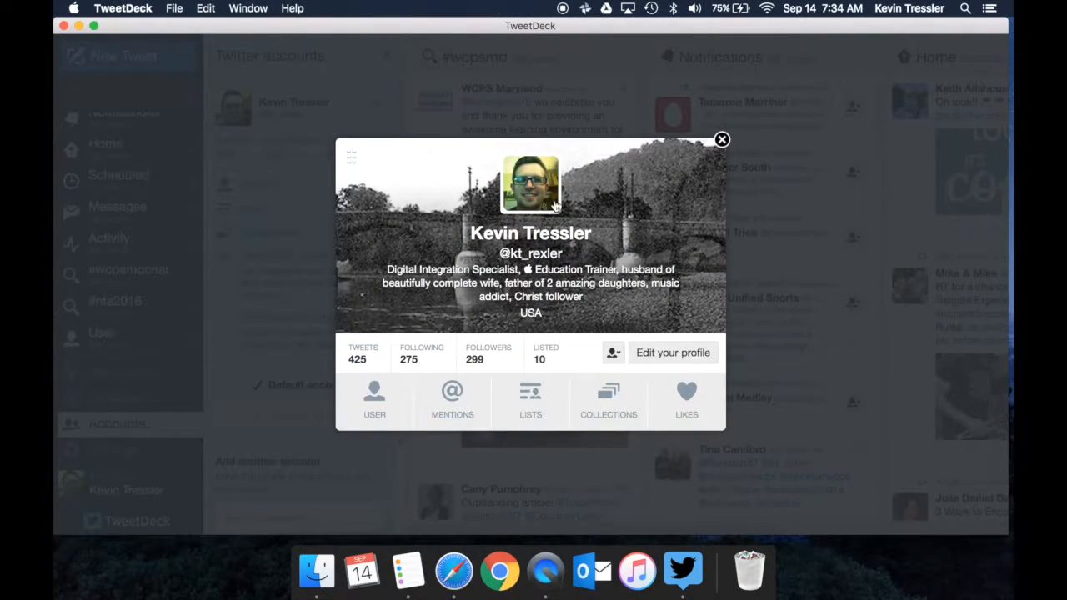
pyautogui.moveTo(553, 348)
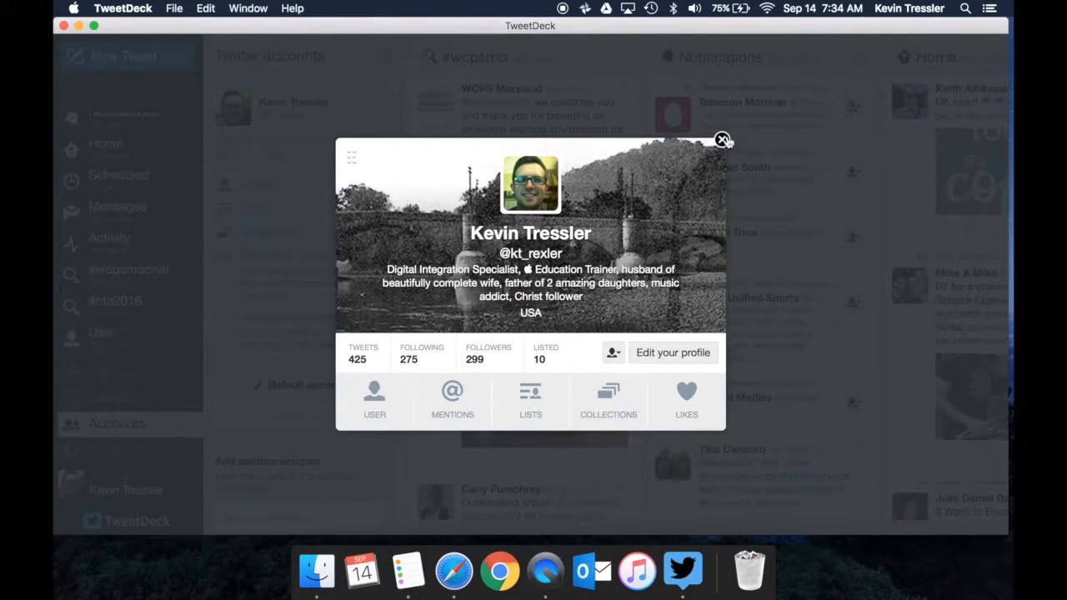
pyautogui.click(721, 140)
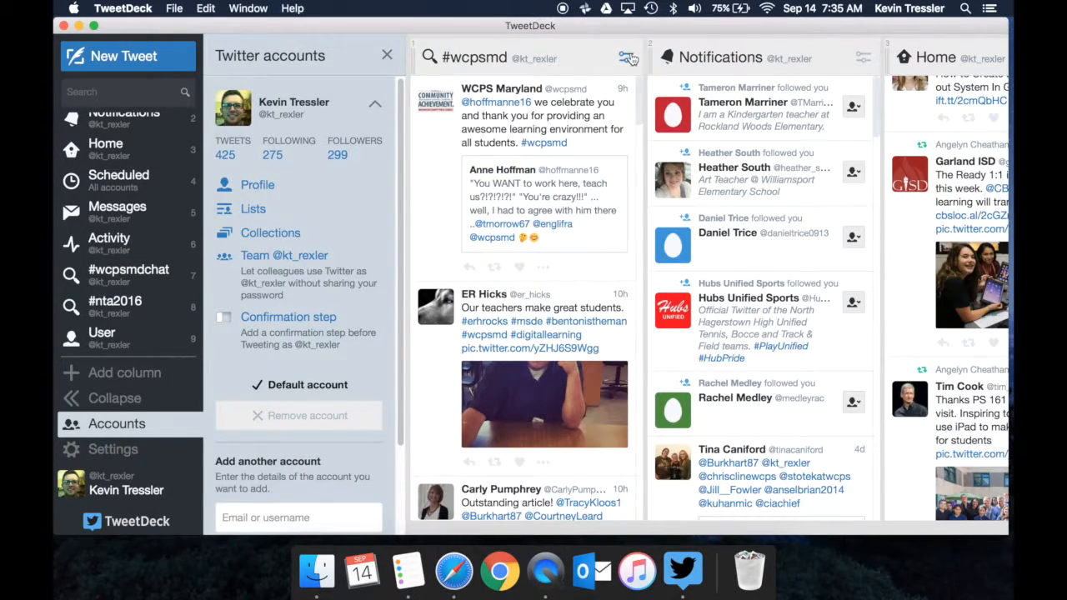
# Delete the #wcpsmd search column via its options menu.
pyautogui.click(627, 57)
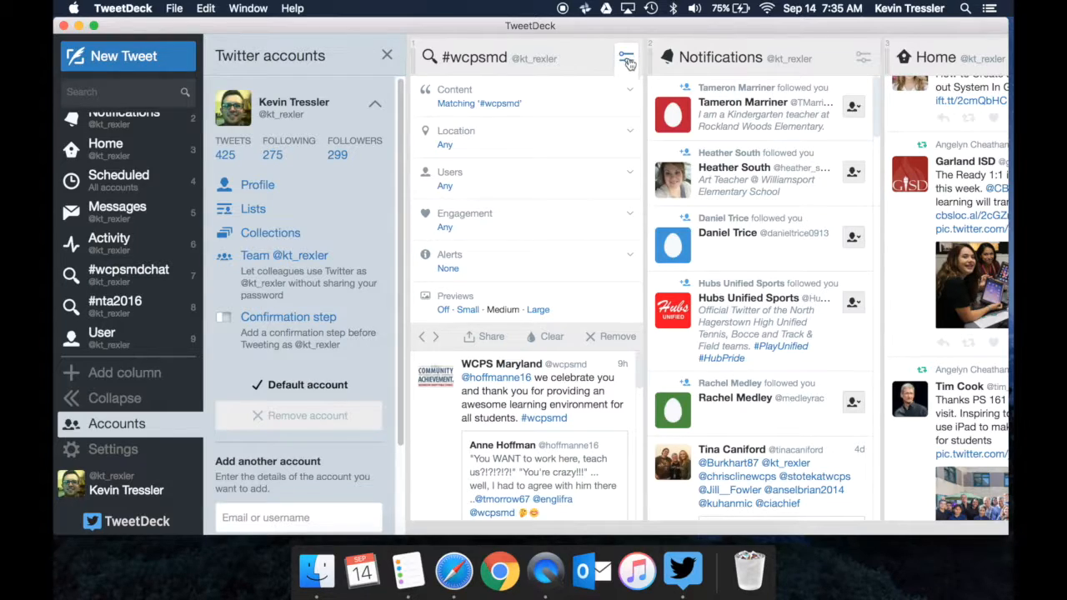
pyautogui.moveTo(527, 177)
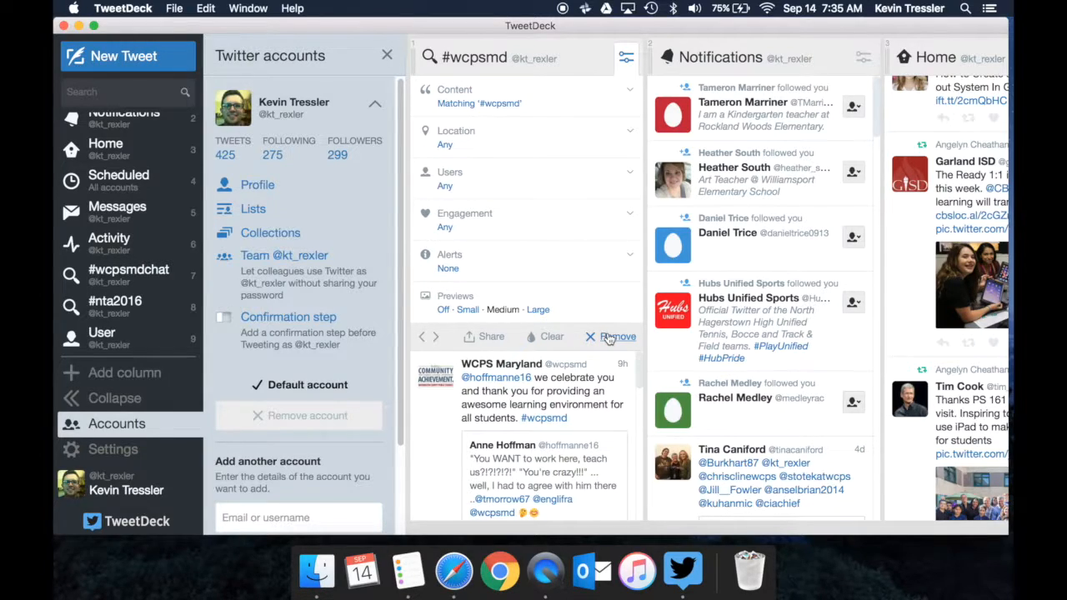
pyautogui.click(618, 337)
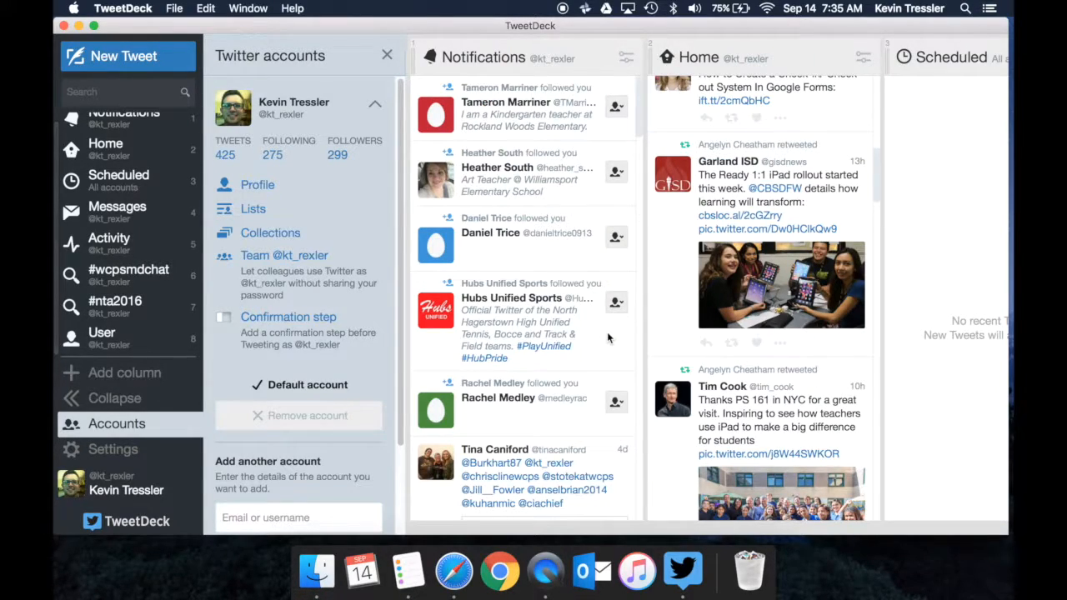